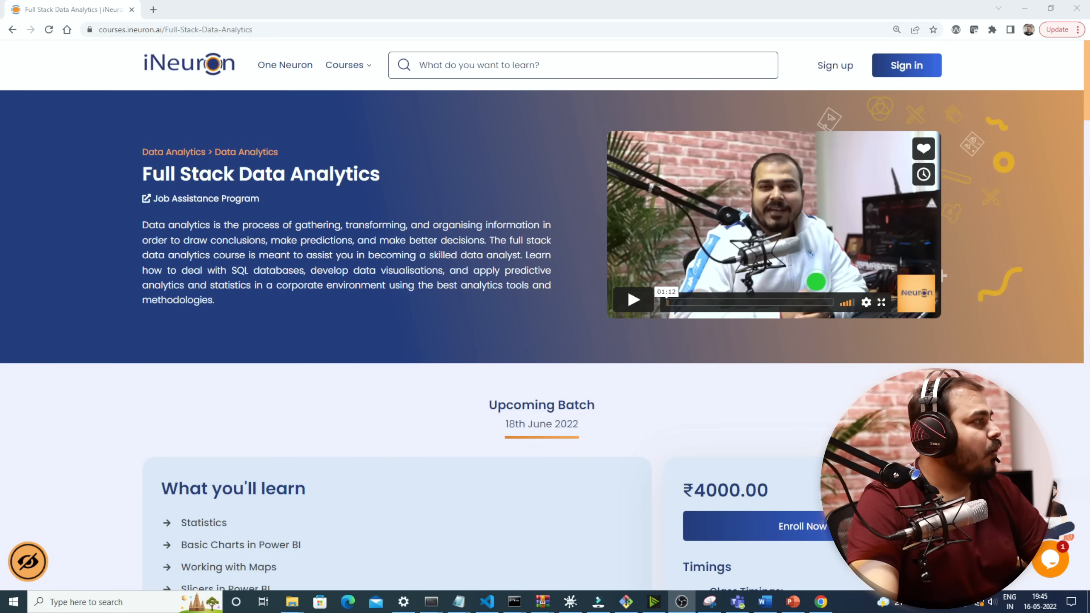
# - Review the canvas and return to the Scrble Ink notes window
pyautogui.scroll(-3)
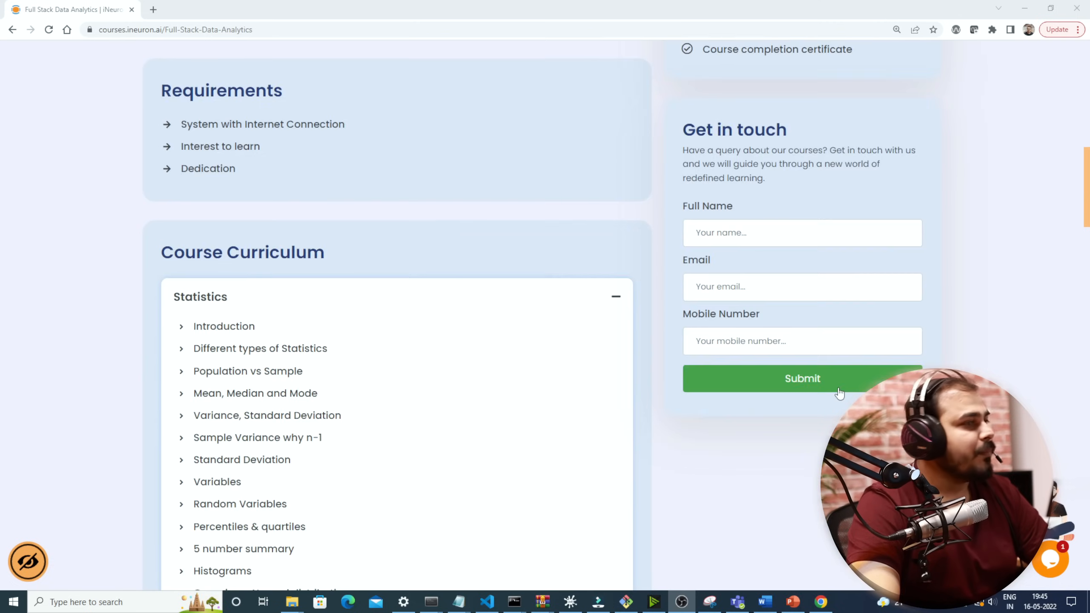
pyautogui.scroll(-3)
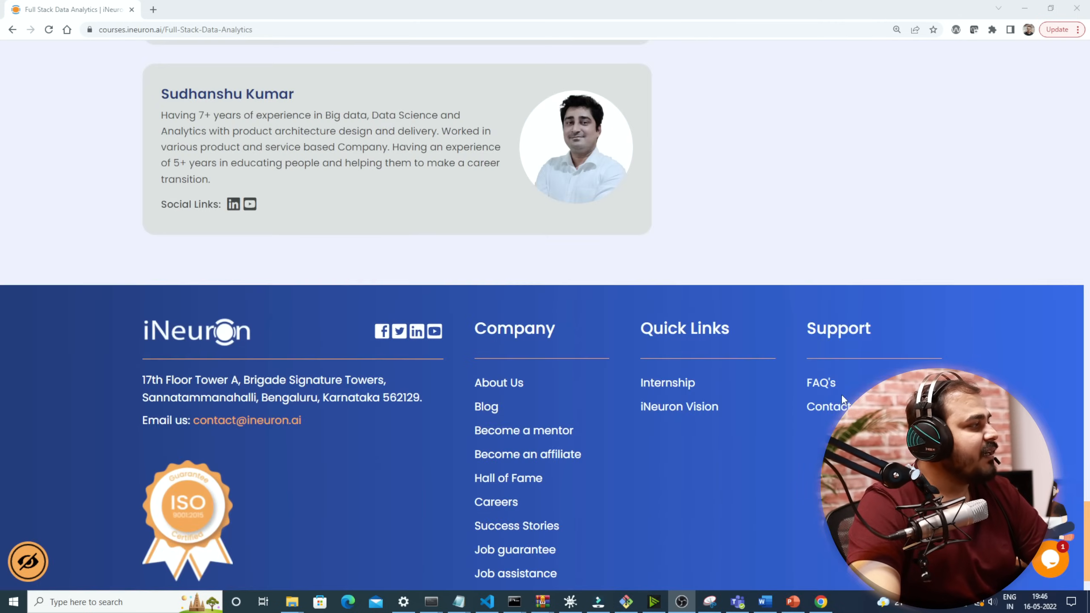
pyautogui.scroll(3)
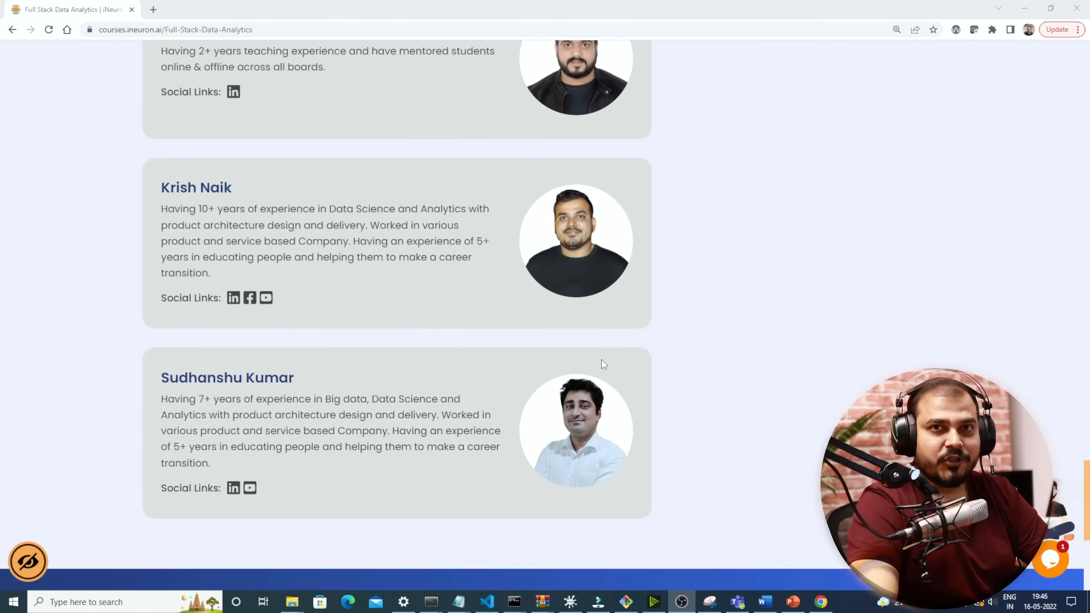
pyautogui.scroll(3)
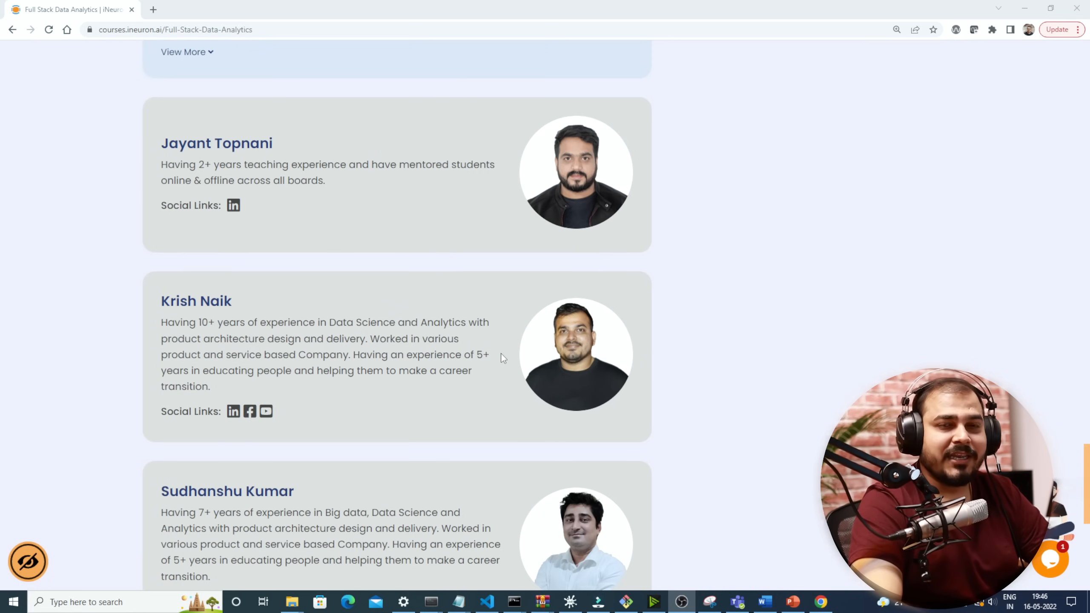
pyautogui.scroll(3)
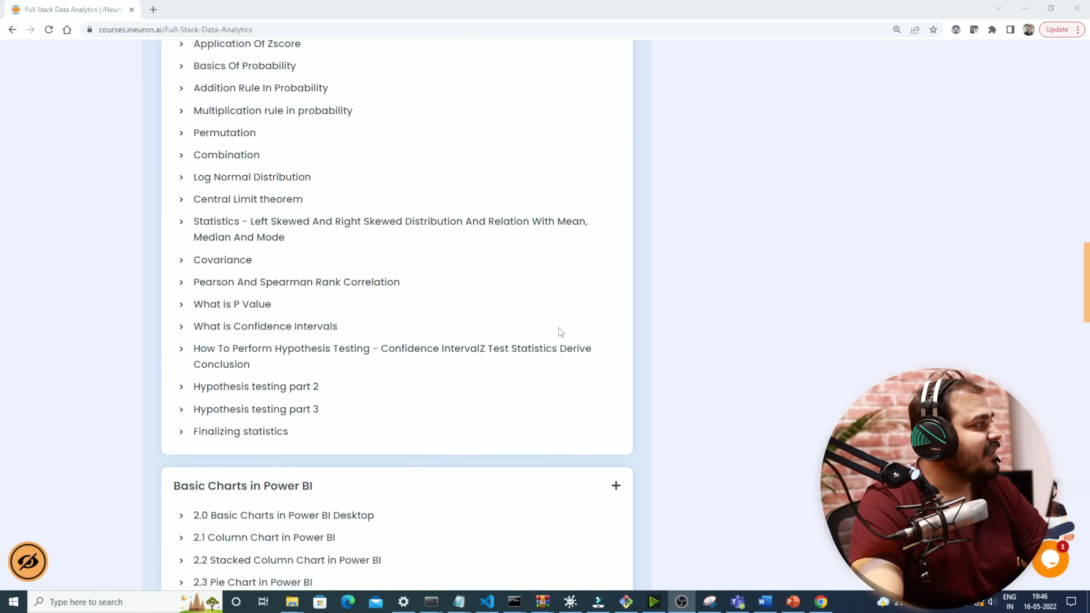
pyautogui.scroll(3)
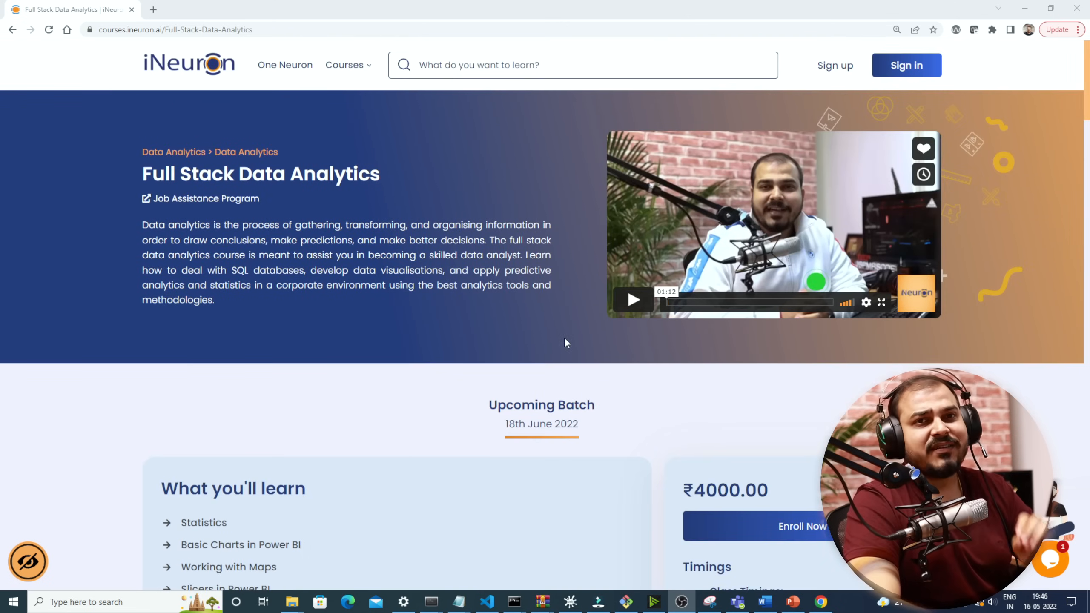
pyautogui.moveTo(600, 551)
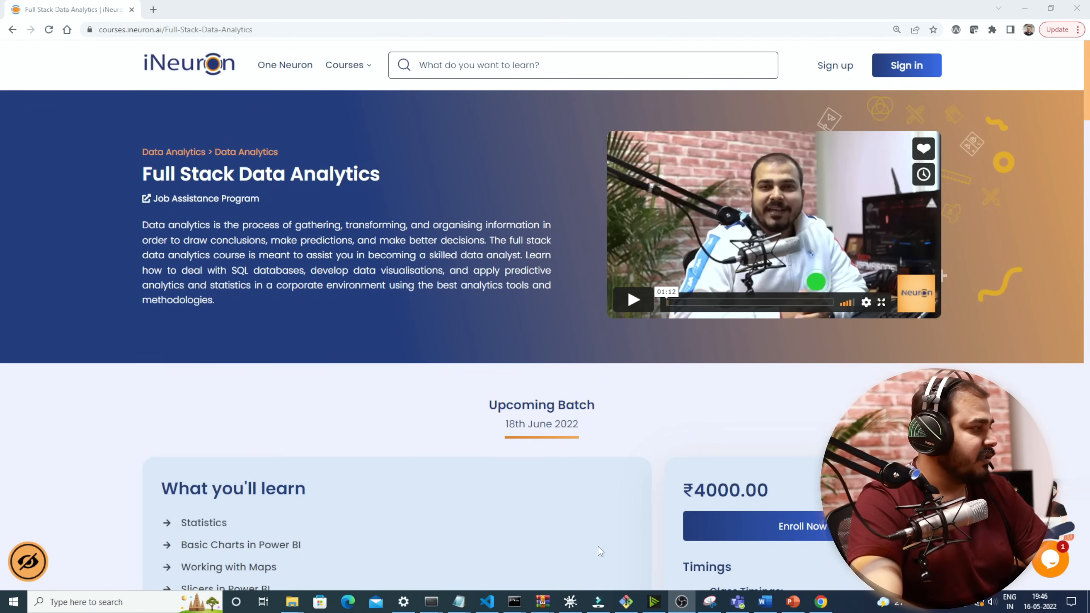
pyautogui.press('alt+tab')
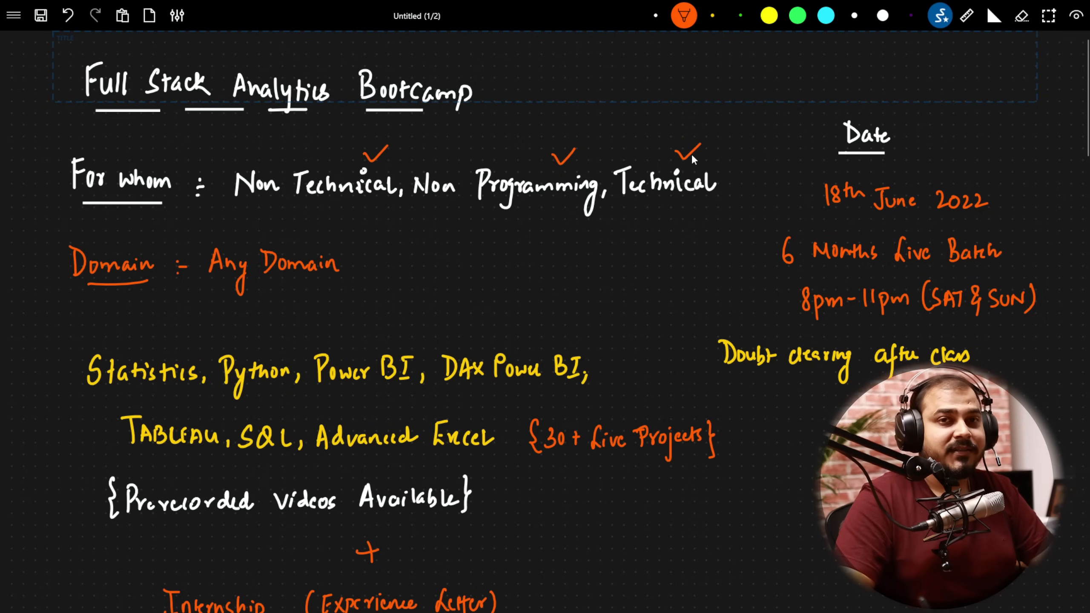
pyautogui.moveTo(106, 310)
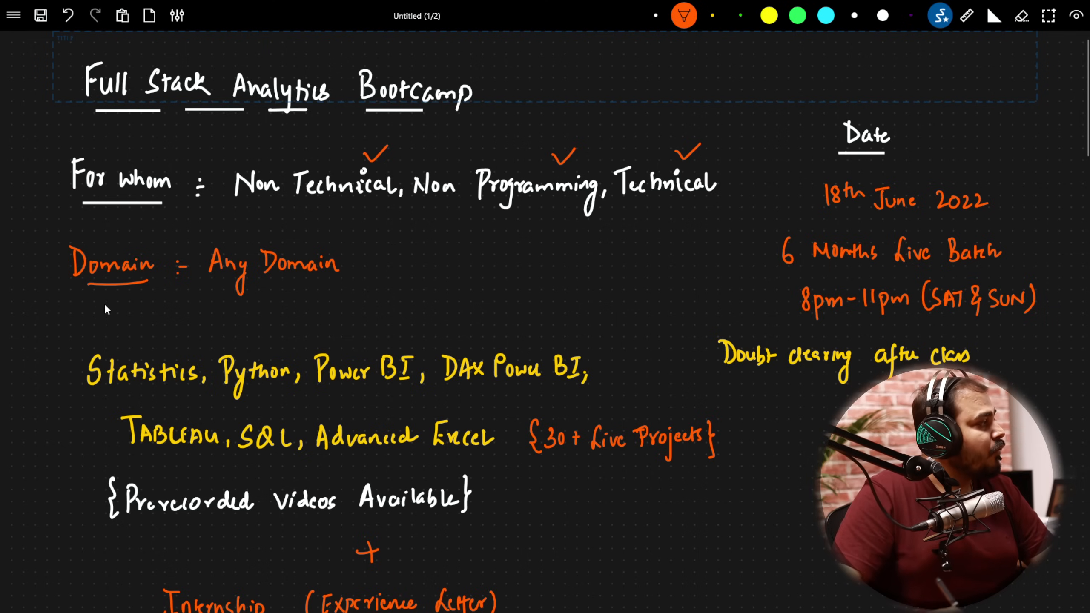
# - Handwrite 'Job Profiles: Data Analyst, Business Analyst, BI Developers' in orange ink
pyautogui.write('Job Profiles :')
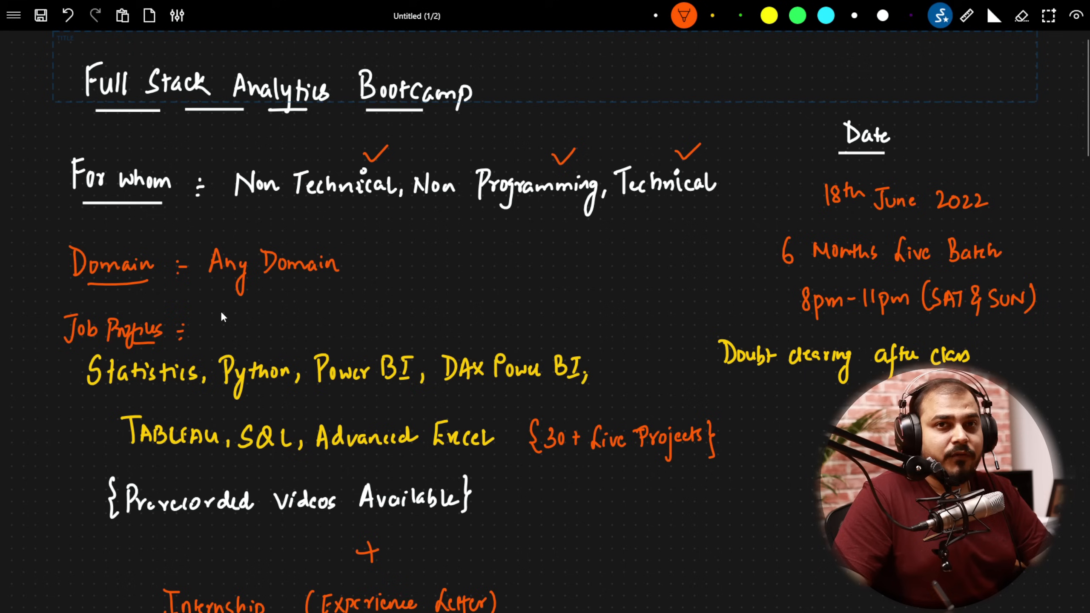
pyautogui.write('DATA')
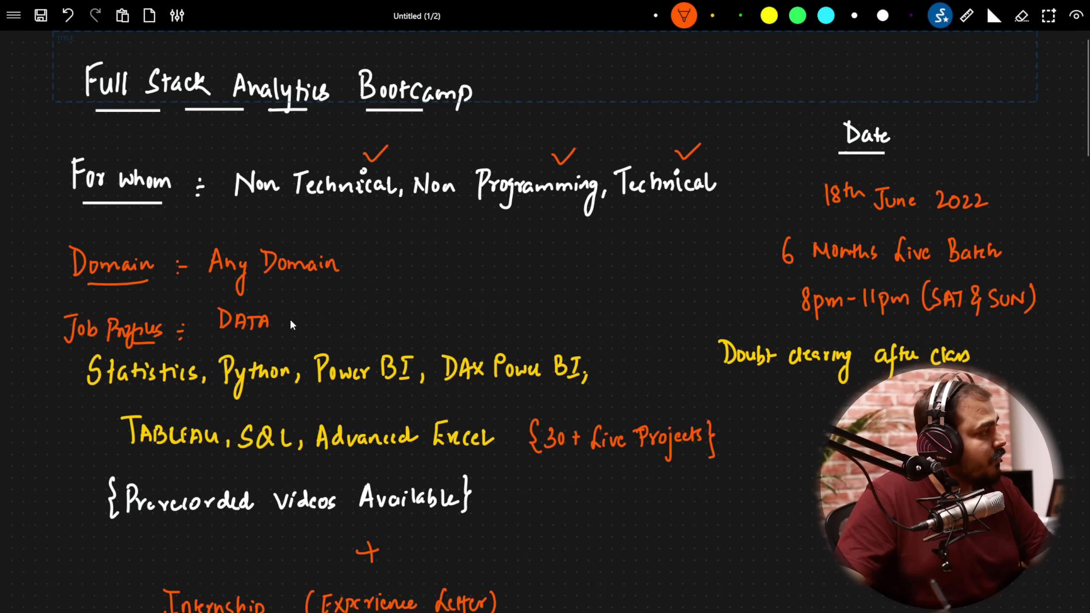
pyautogui.write('ANALYST, BI')
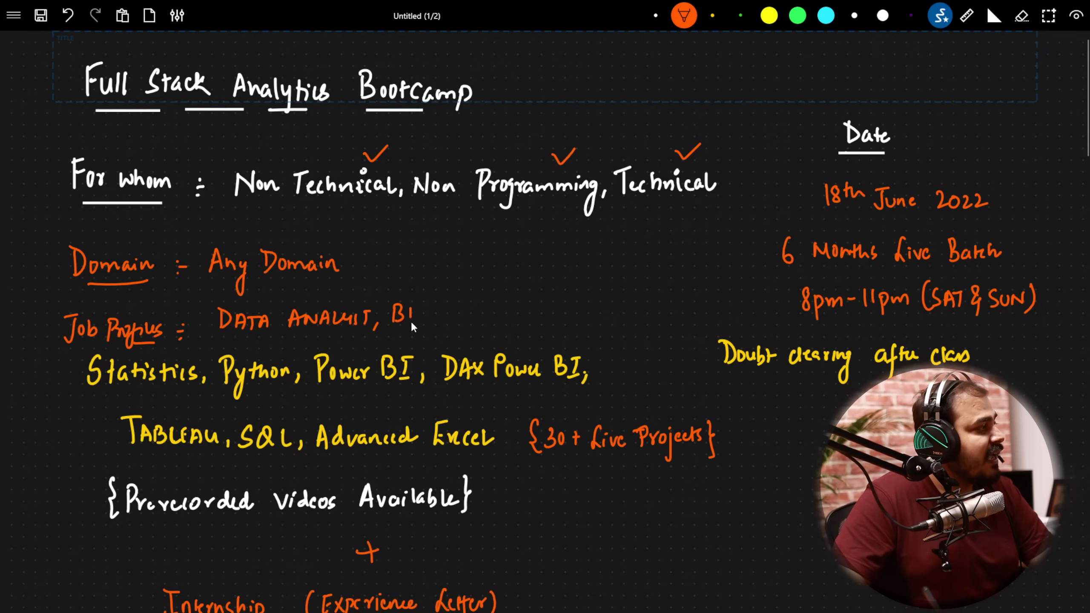
pyautogui.write('BUSINES')
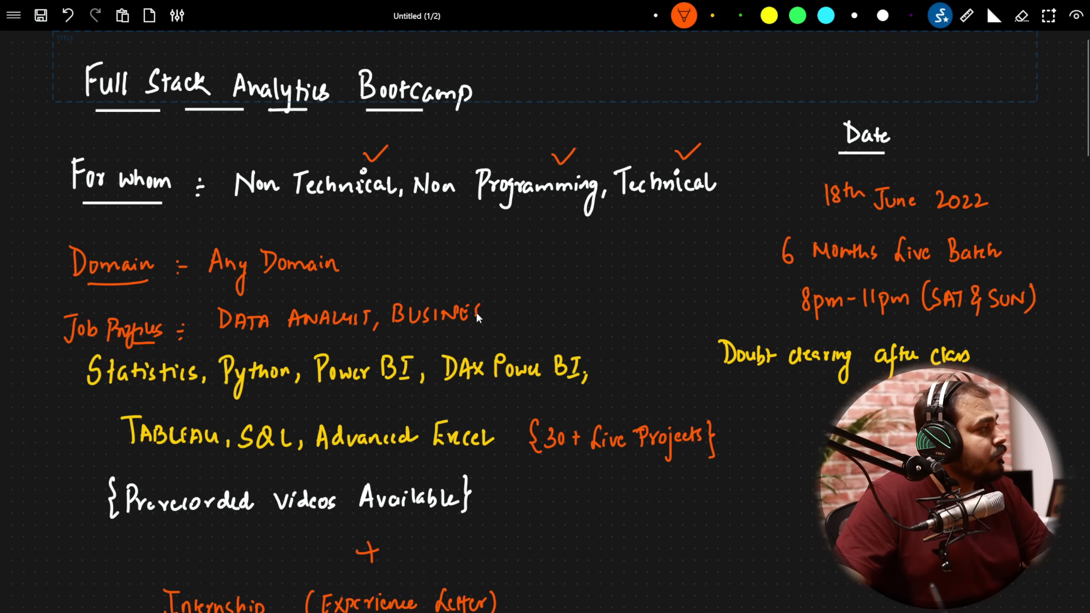
pyautogui.write('ANALYST, BI Developers')
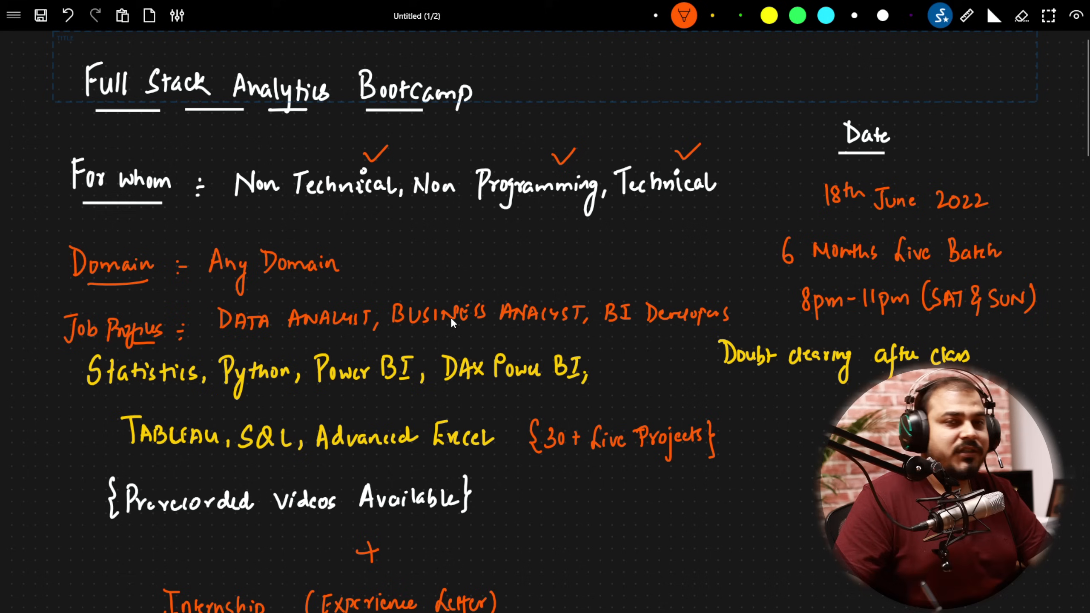
pyautogui.moveTo(607, 256)
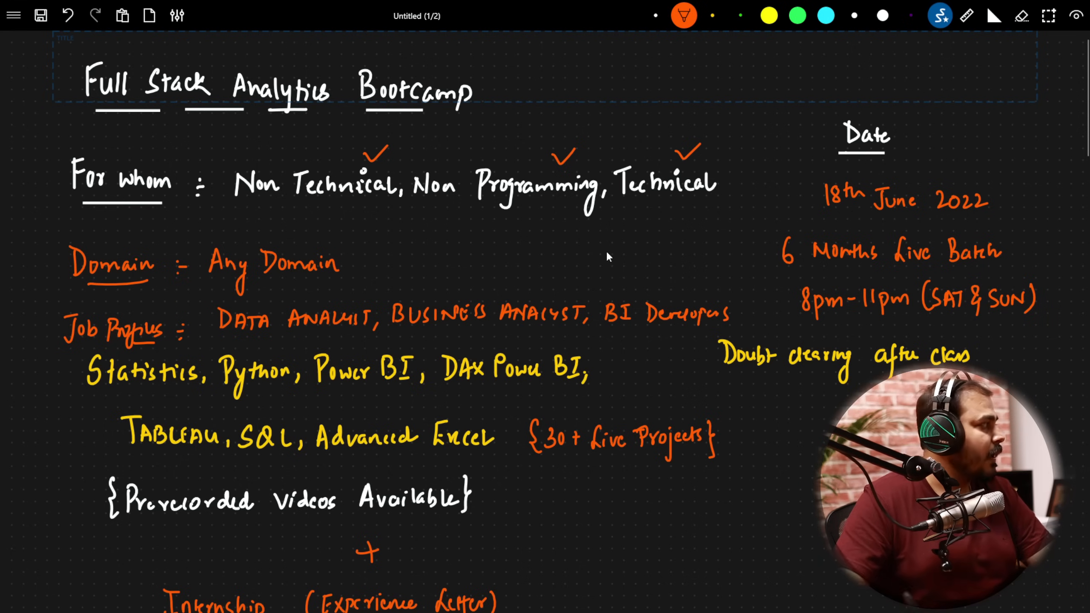
pyautogui.moveTo(263, 270)
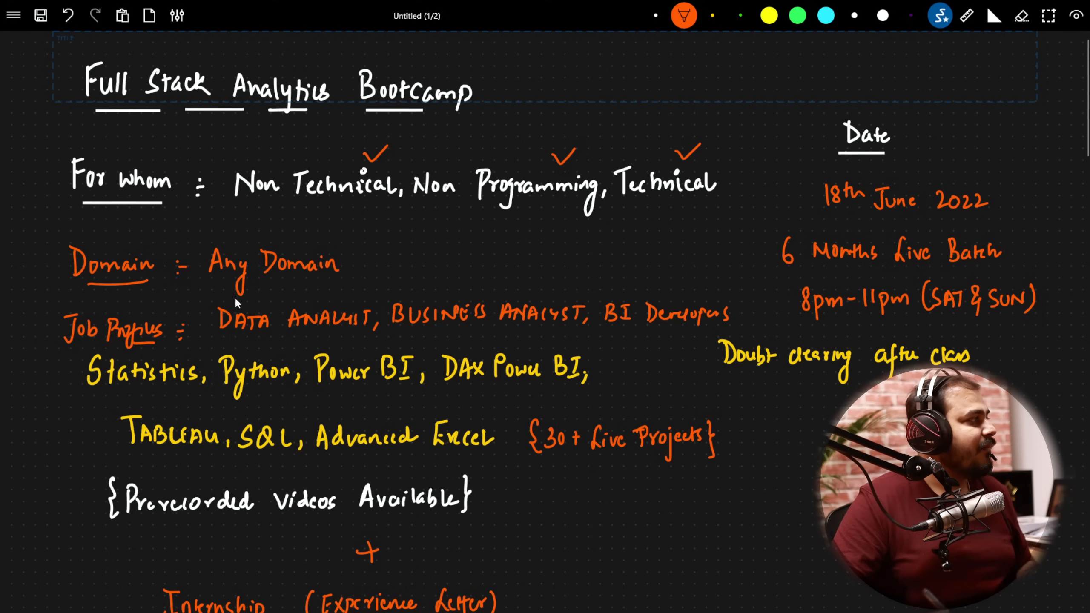
pyautogui.moveTo(354, 271)
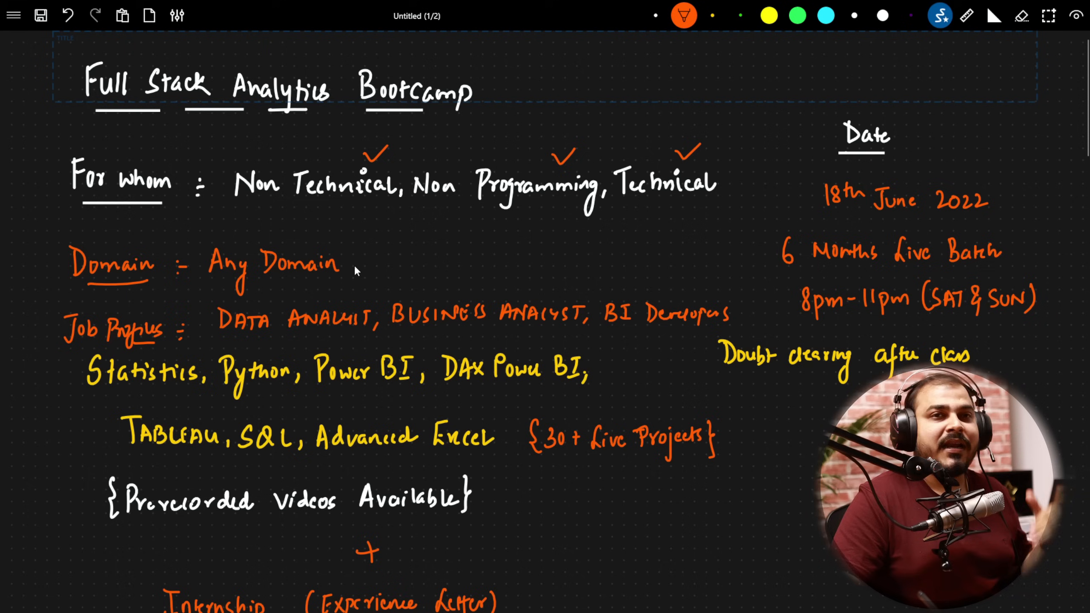
pyautogui.moveTo(361, 291)
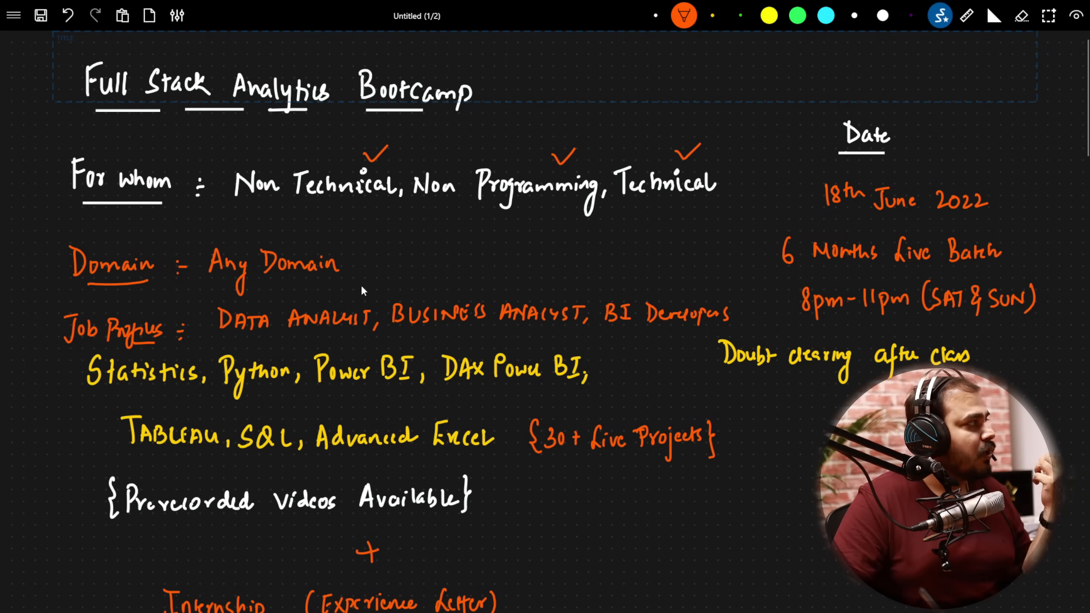
pyautogui.moveTo(391, 280)
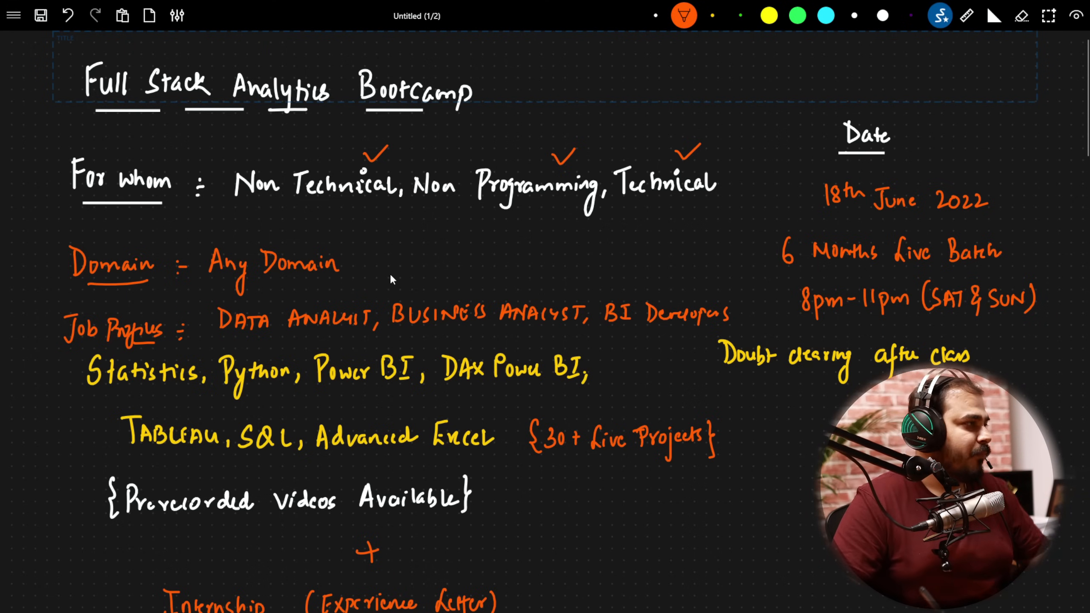
# - Switch to yellow ink and tick the start date, live batch and weekend timing lines
pyautogui.click(710, 15)
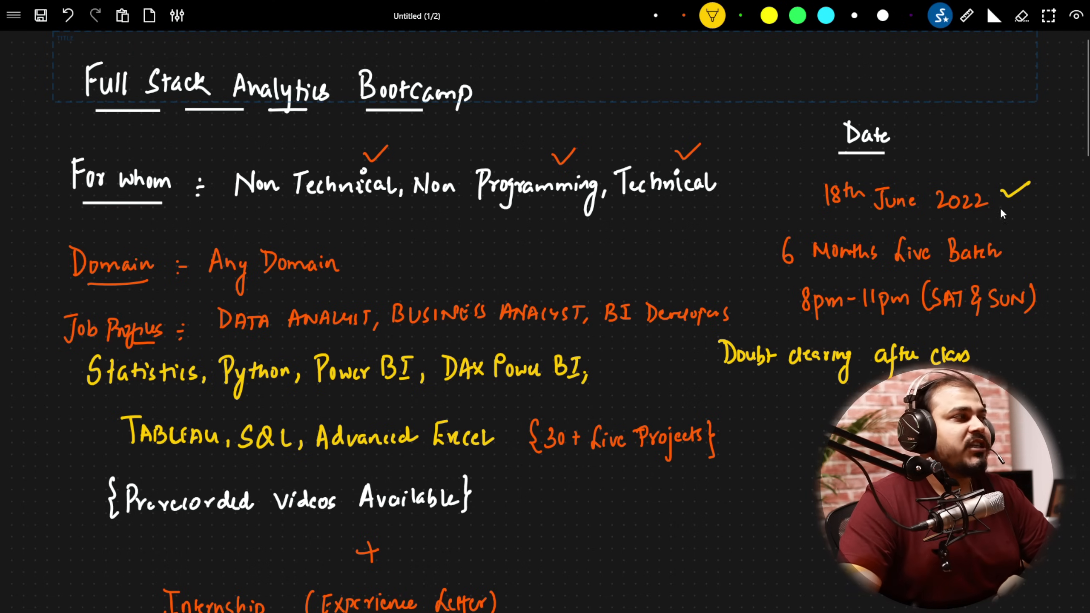
pyautogui.moveTo(1016, 235)
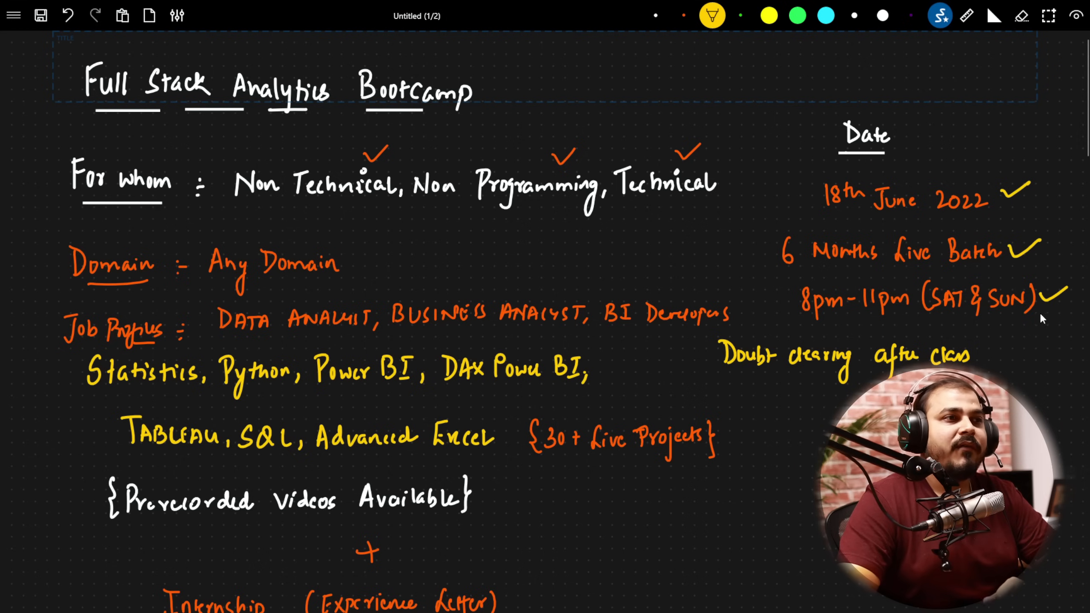
pyautogui.click(702, 354)
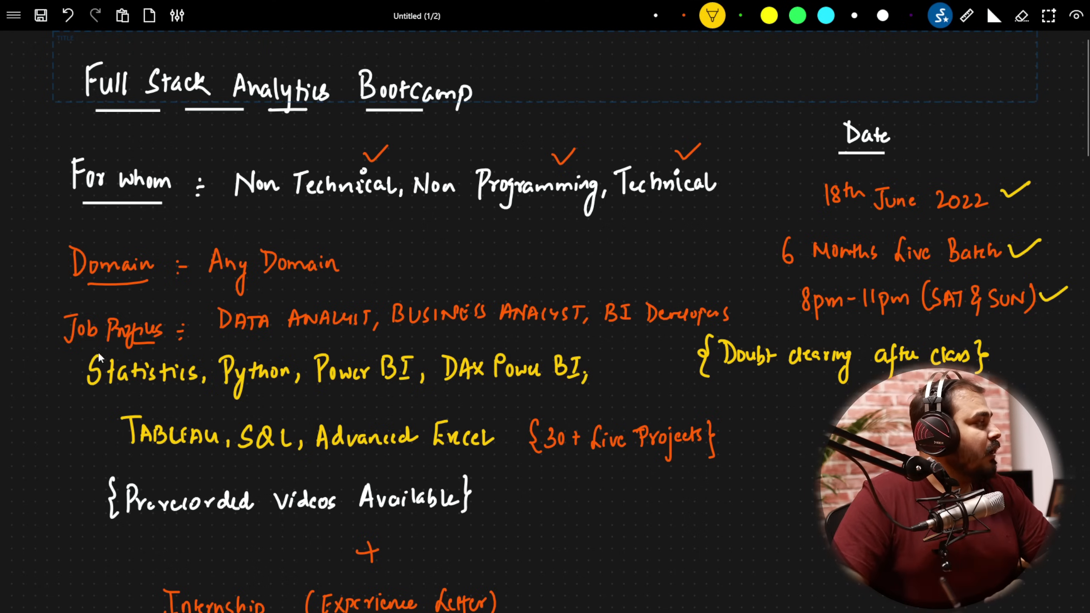
# - Scroll the canvas down to the Tableau, SQL and Advanced Excel notes
pyautogui.scroll(-3)
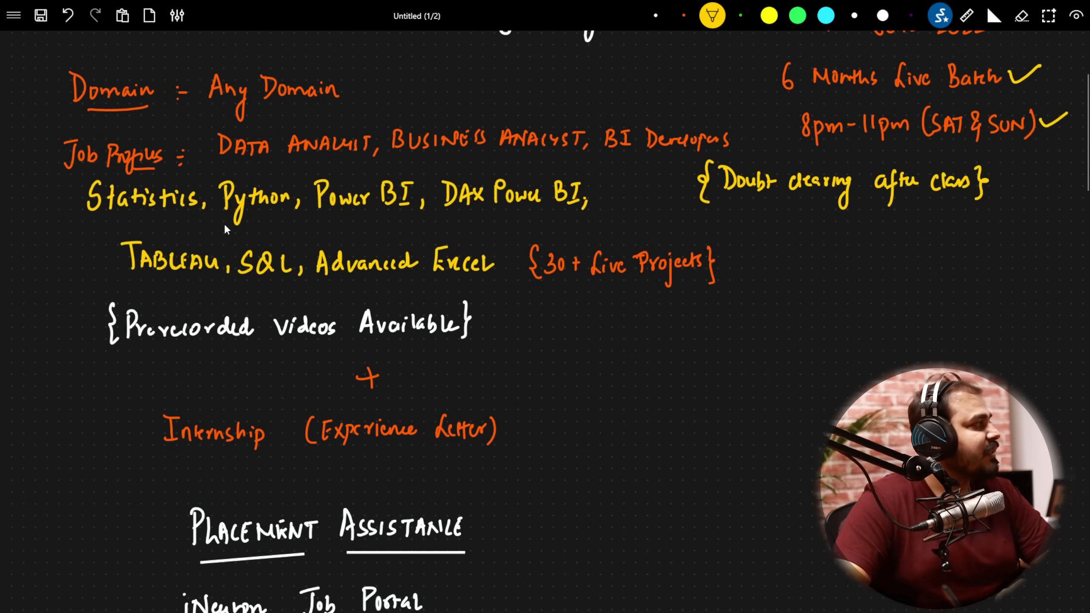
pyautogui.moveTo(411, 197)
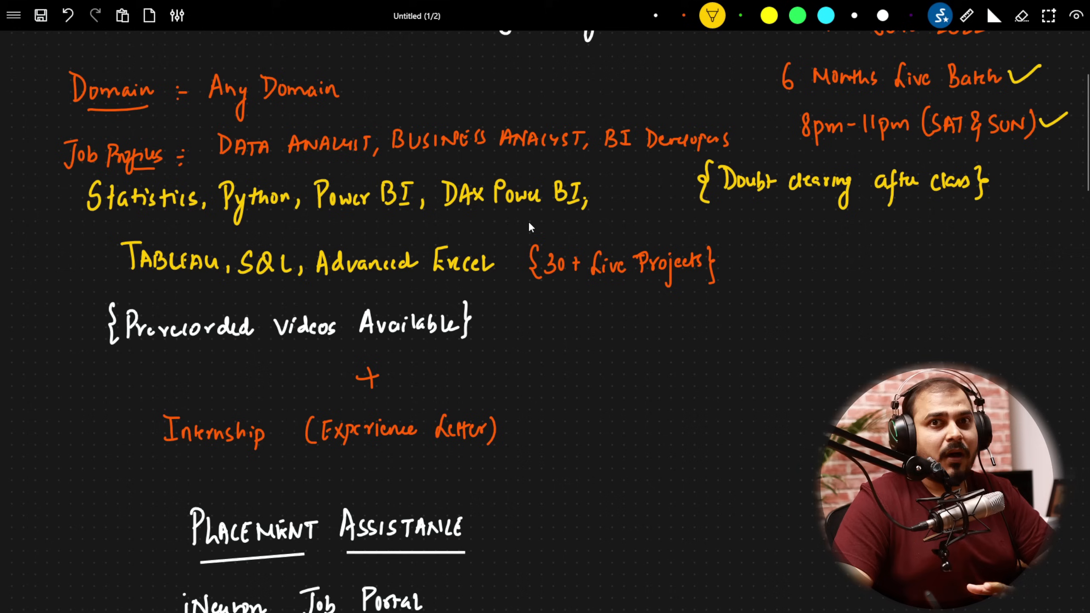
pyautogui.moveTo(359, 227)
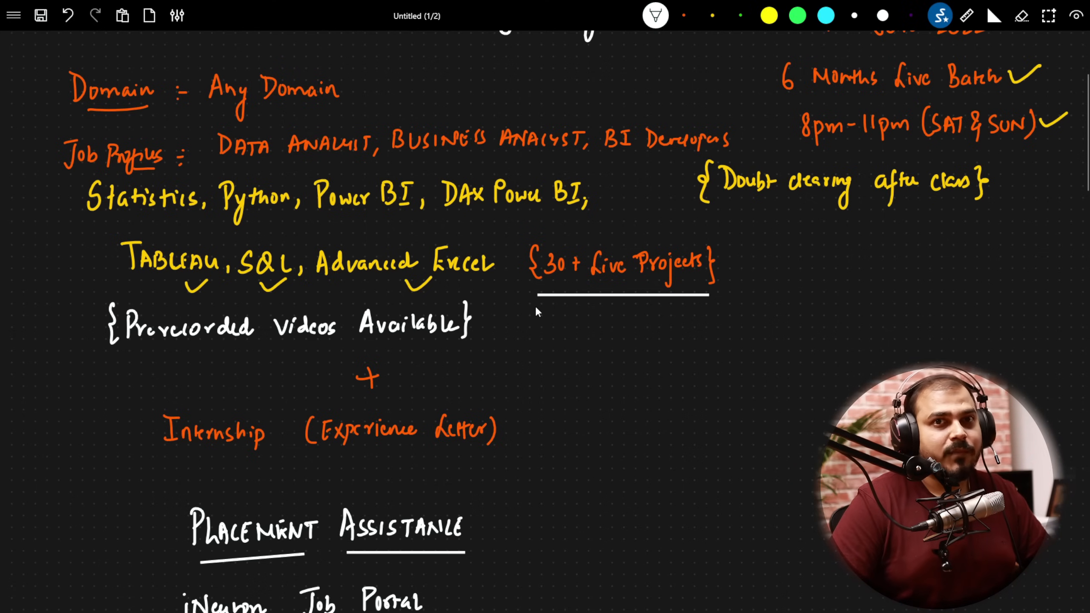
pyautogui.moveTo(56, 350)
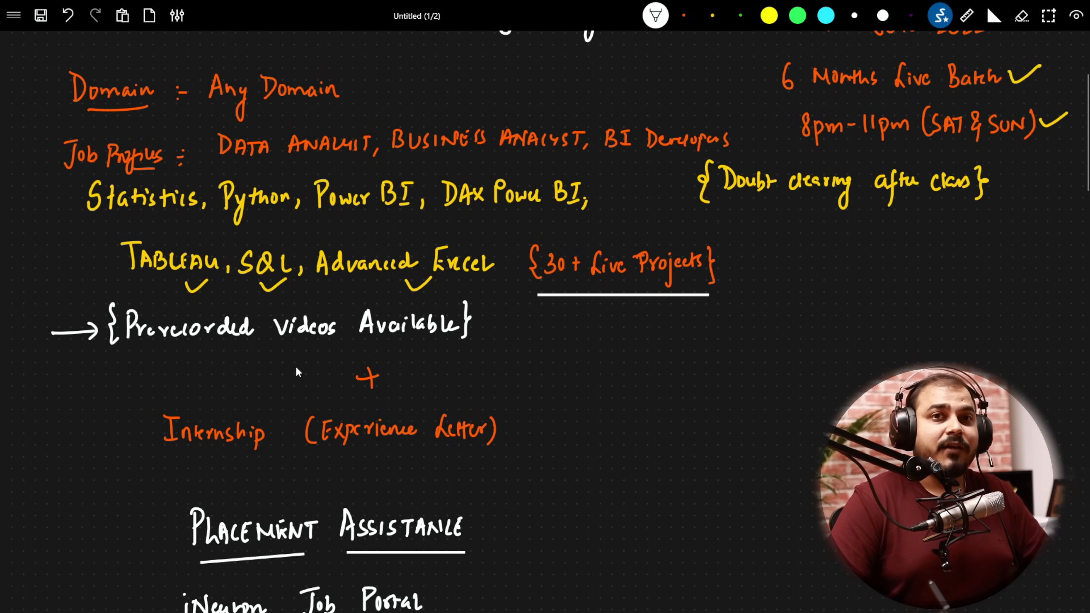
pyautogui.moveTo(303, 375)
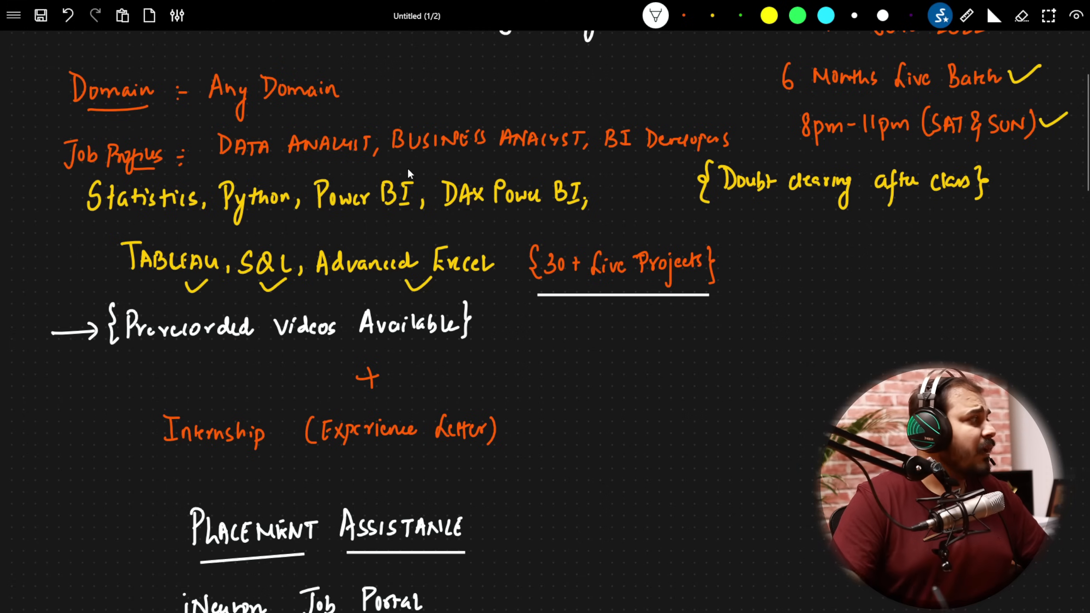
pyautogui.moveTo(256, 199)
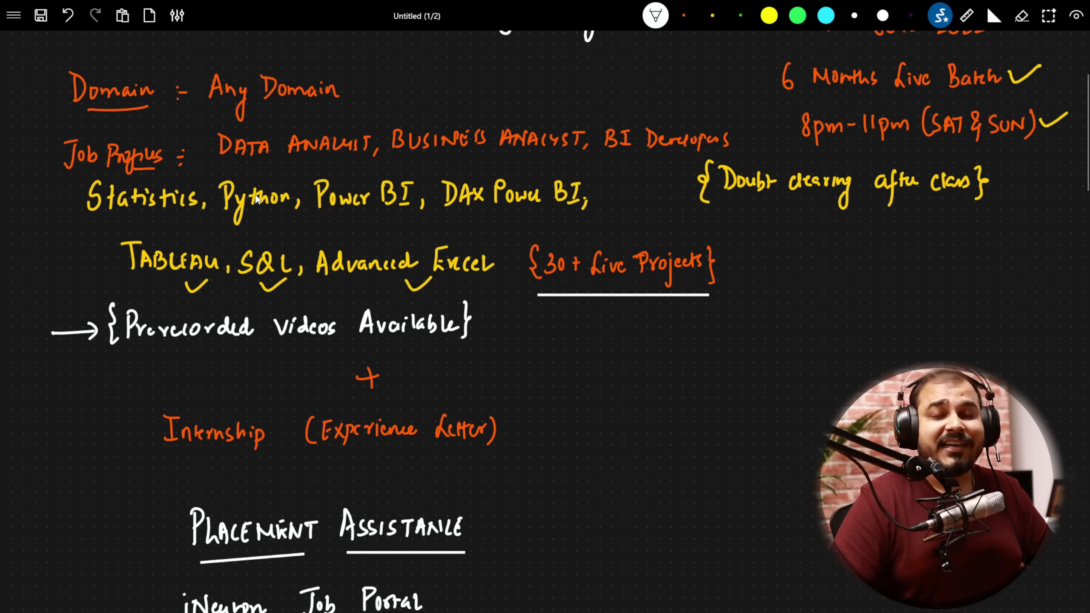
pyautogui.moveTo(376, 353)
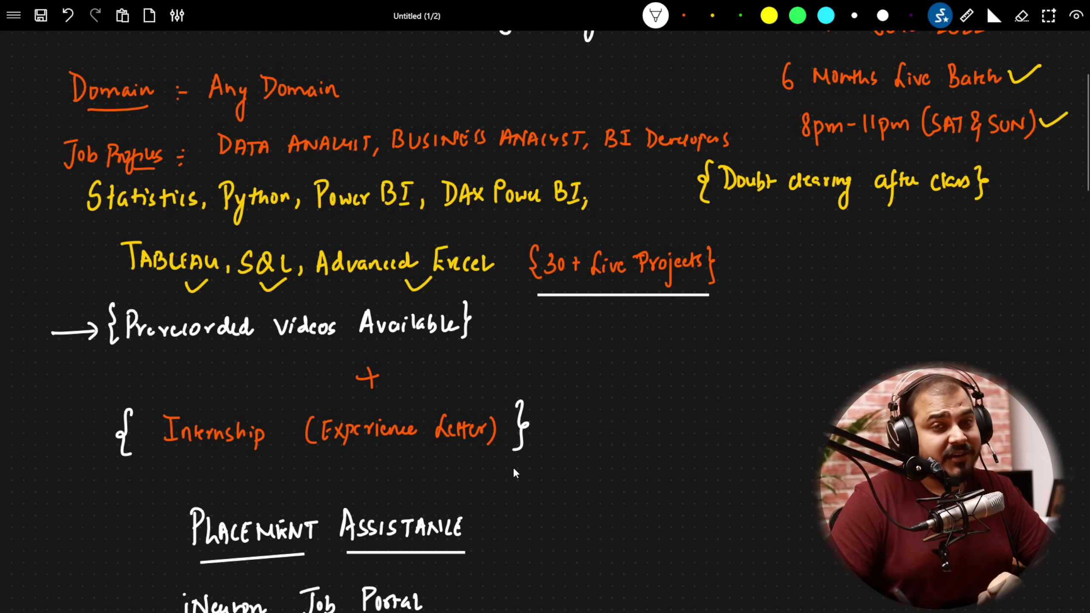
pyautogui.moveTo(184, 464)
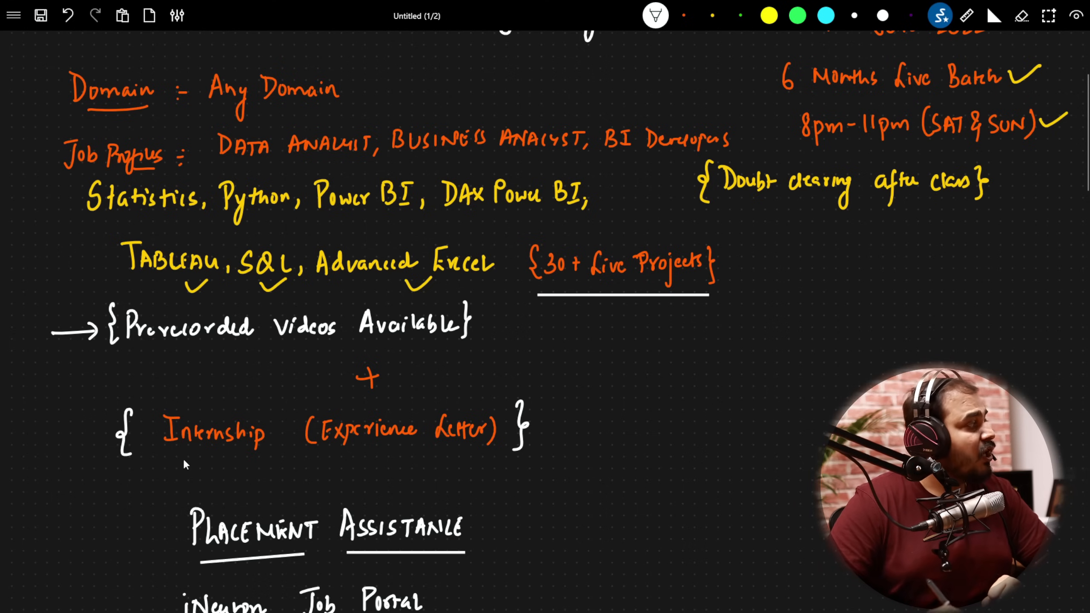
pyautogui.moveTo(366, 425)
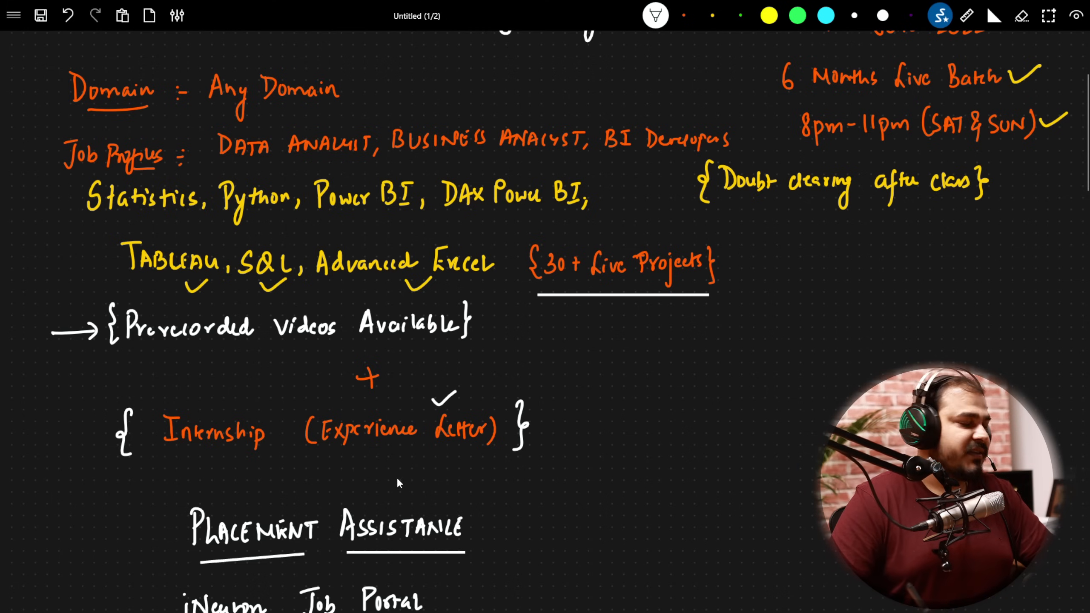
# - Scroll down to reveal the placement job-portal timeline notes
pyautogui.scroll(-3)
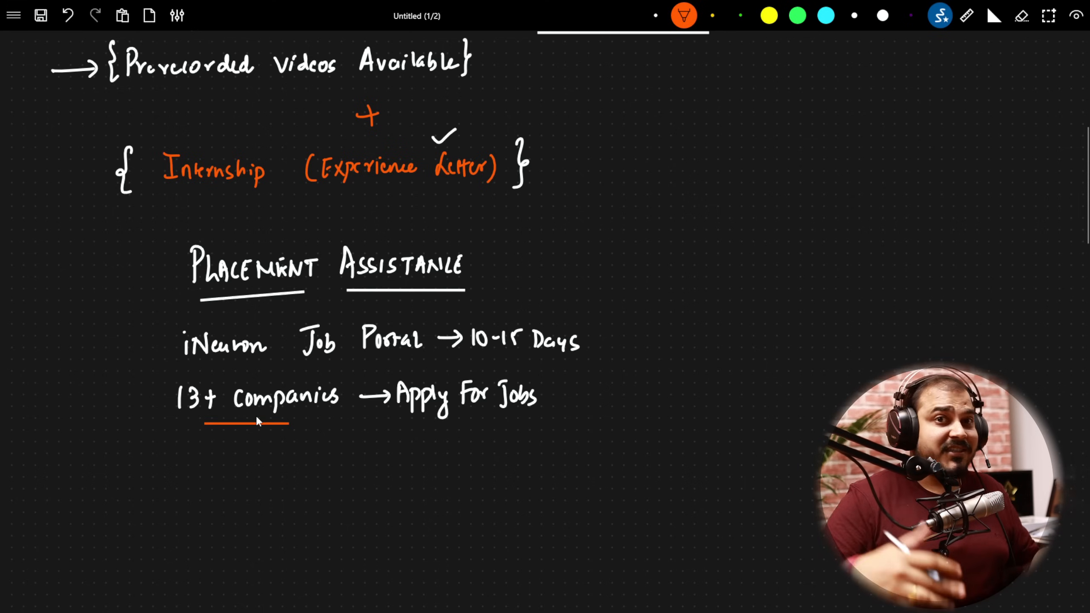
pyautogui.moveTo(309, 437)
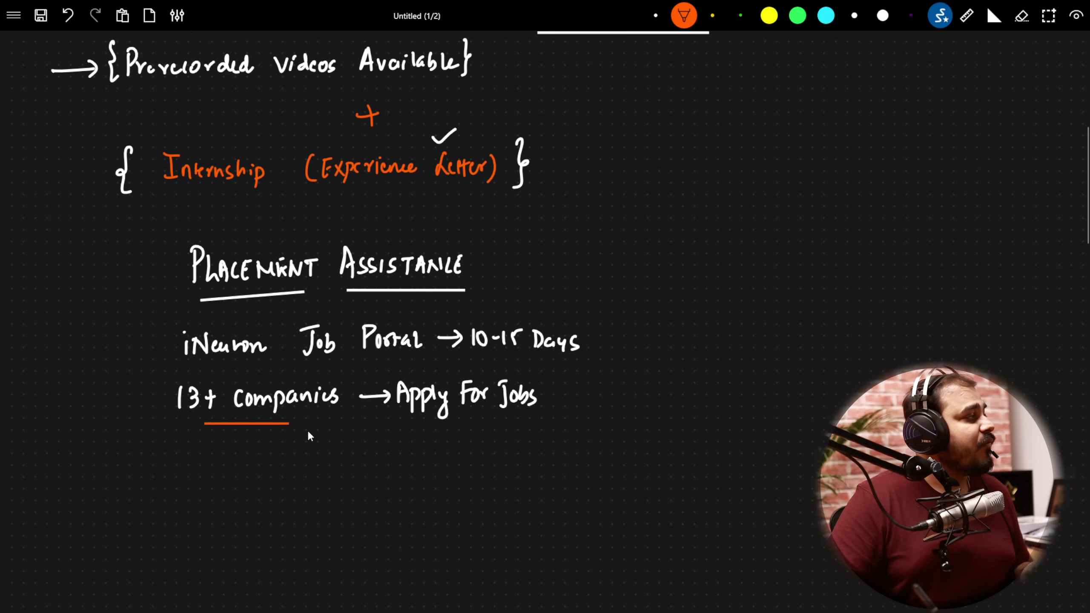
pyautogui.moveTo(449, 398)
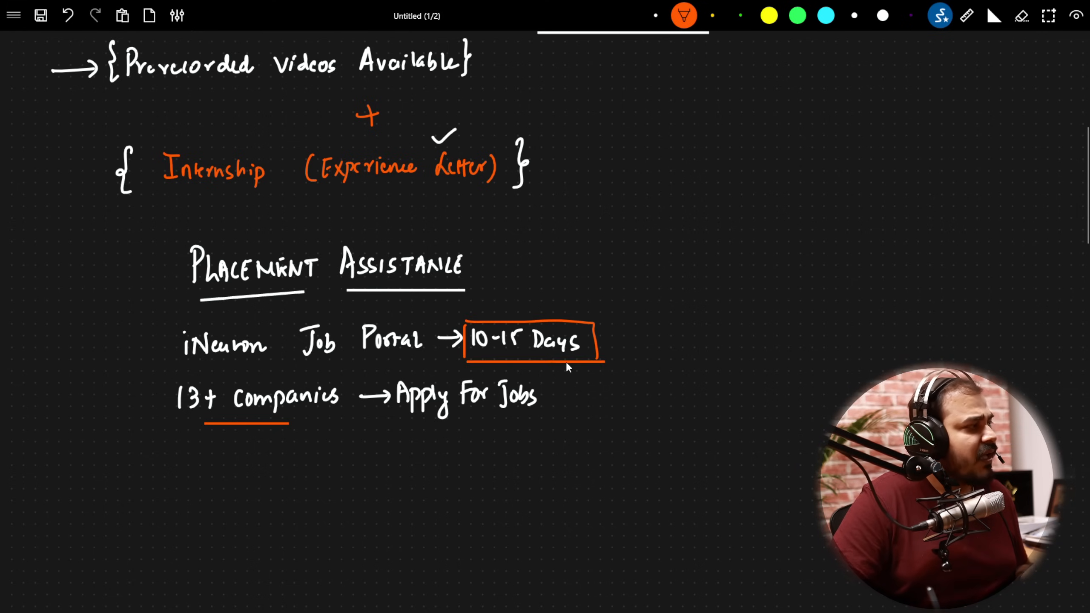
pyautogui.moveTo(477, 412)
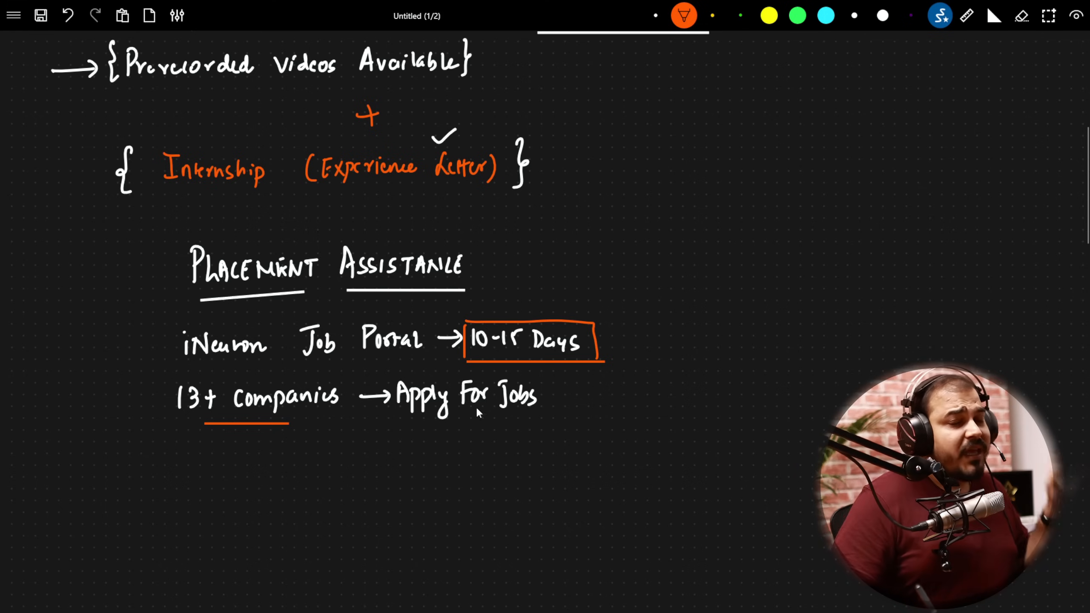
pyautogui.moveTo(155, 271)
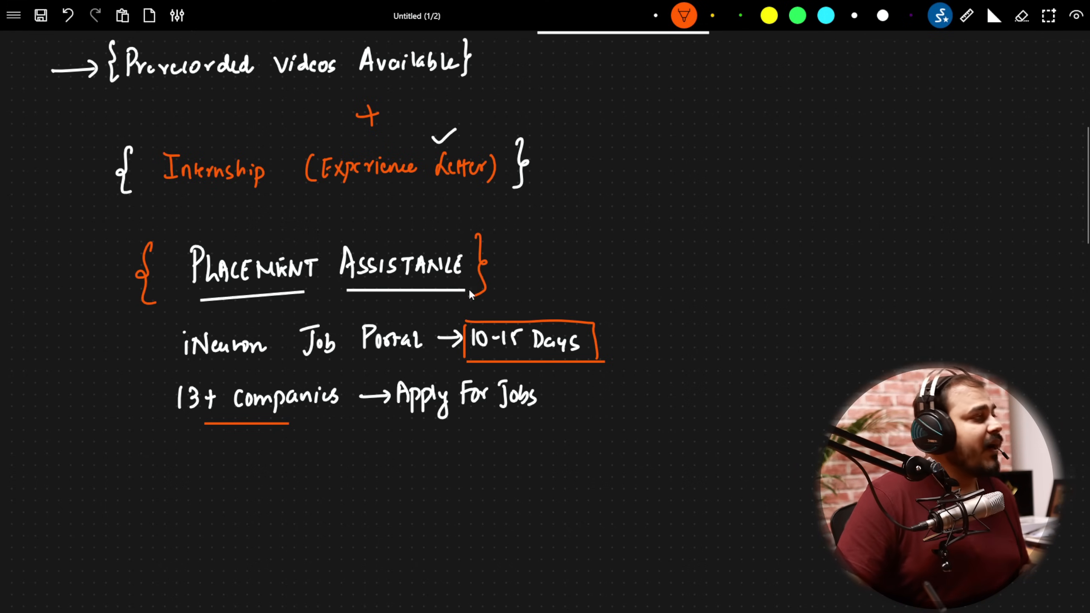
pyautogui.moveTo(396, 323)
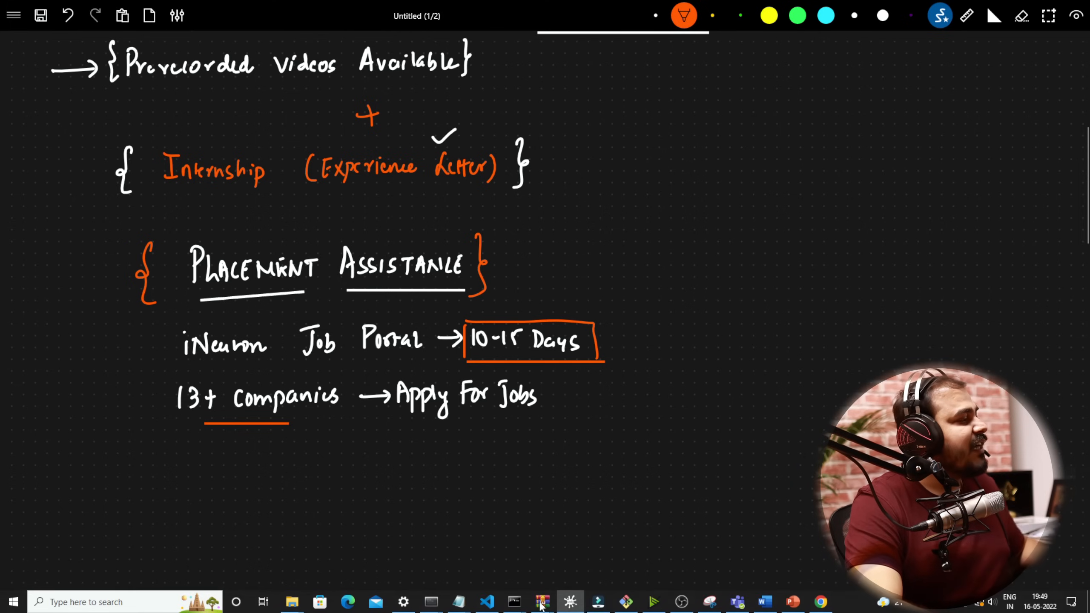
# - Reach the Course Curriculum in Chrome, collapse Statistics and expand View More for all topics
pyautogui.click(819, 602)
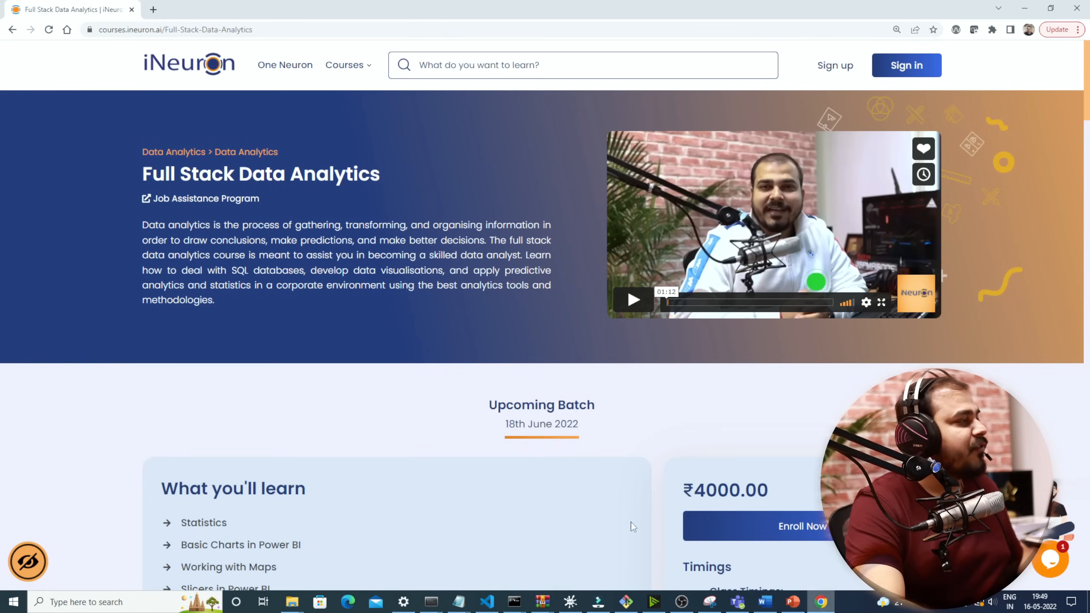
pyautogui.scroll(-3)
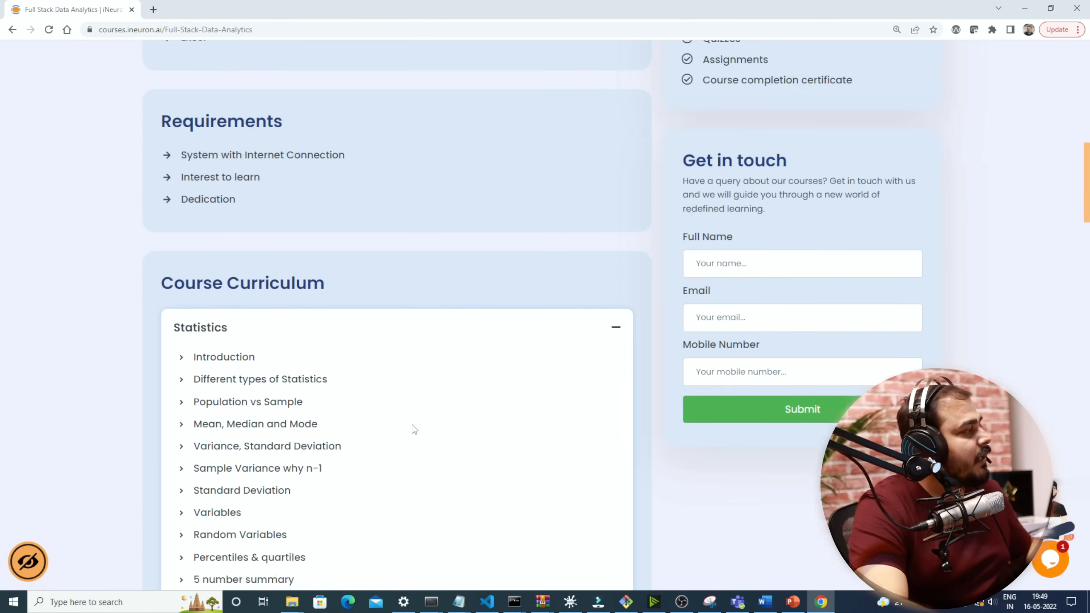
pyautogui.scroll(-3)
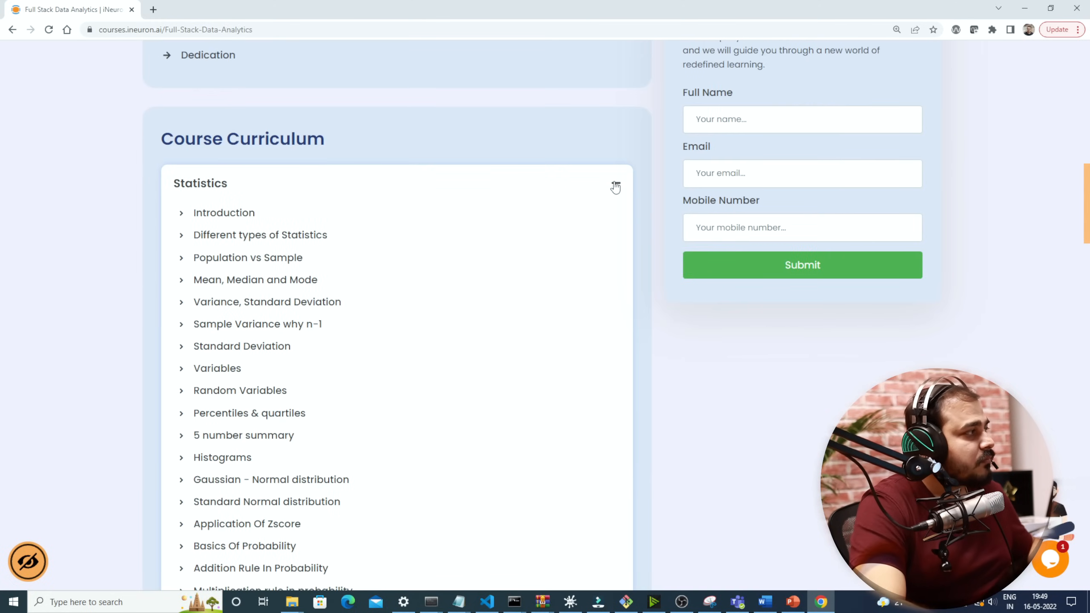
pyautogui.click(615, 183)
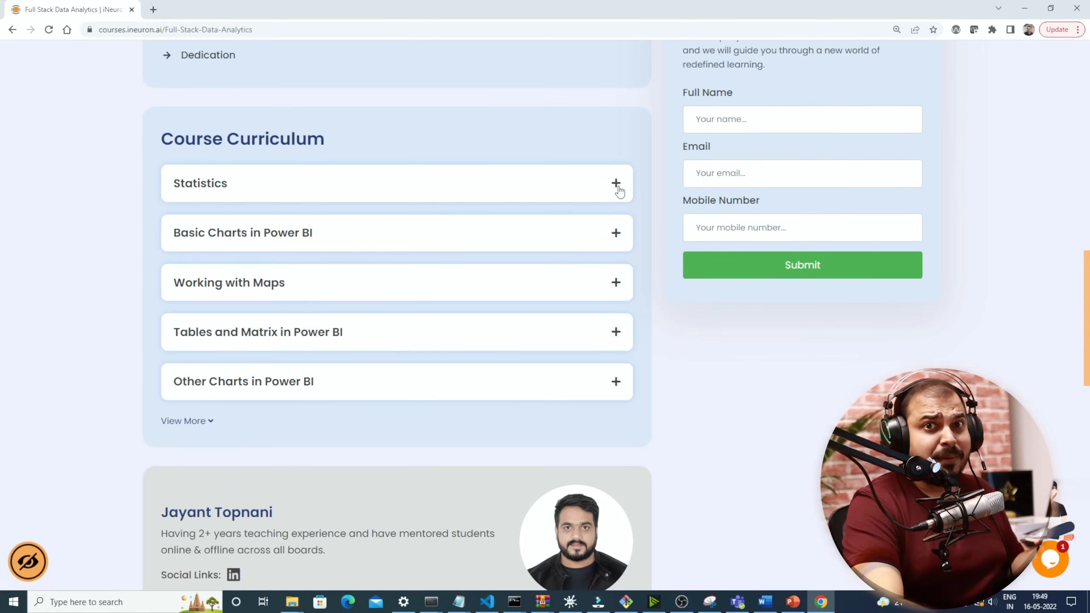
pyautogui.click(615, 183)
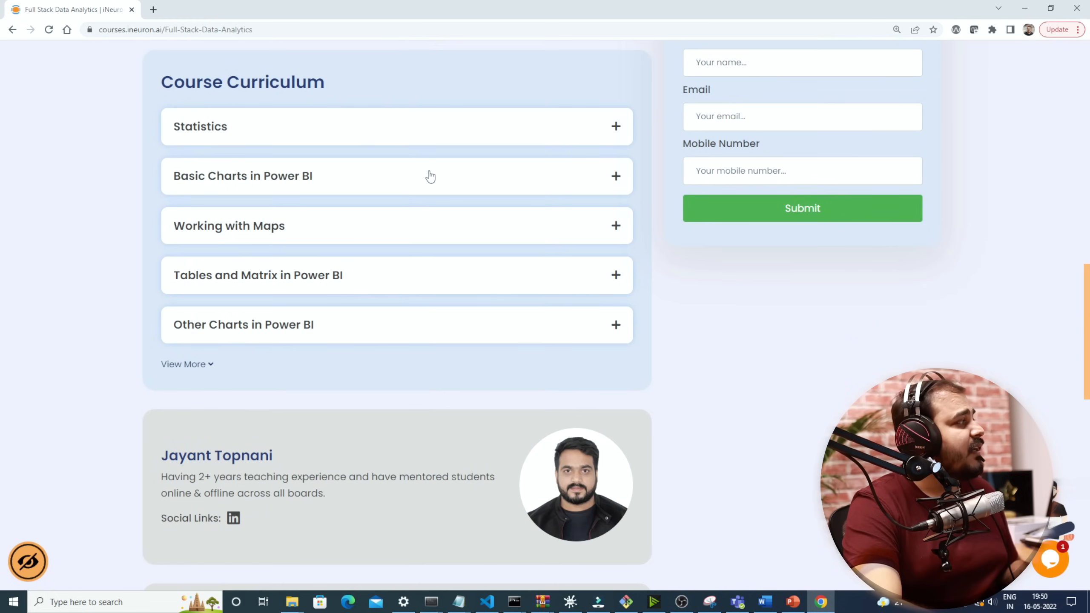
pyautogui.moveTo(604, 222)
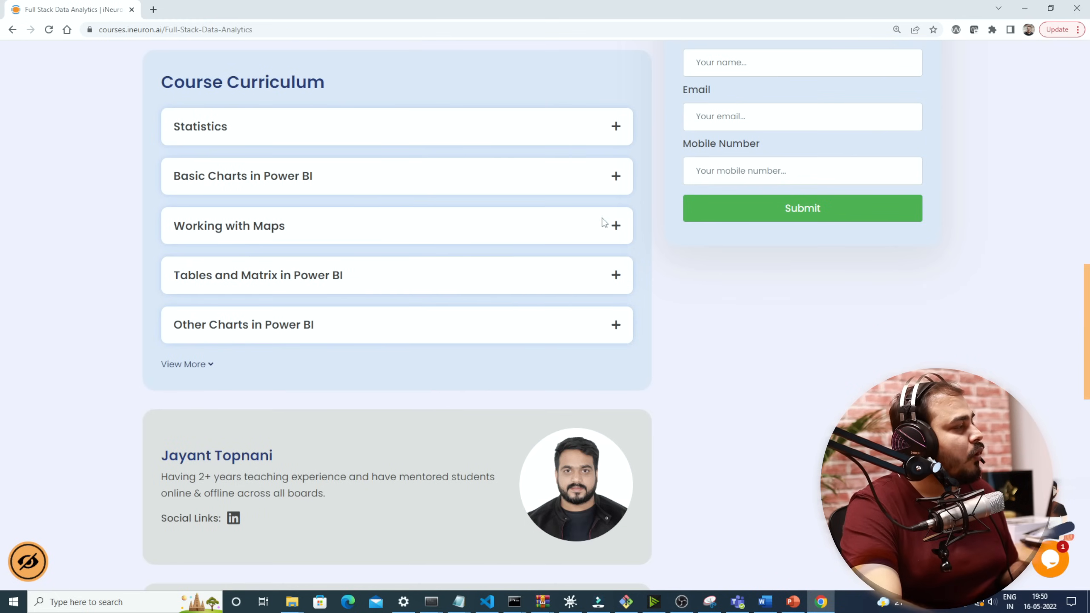
pyautogui.moveTo(235, 290)
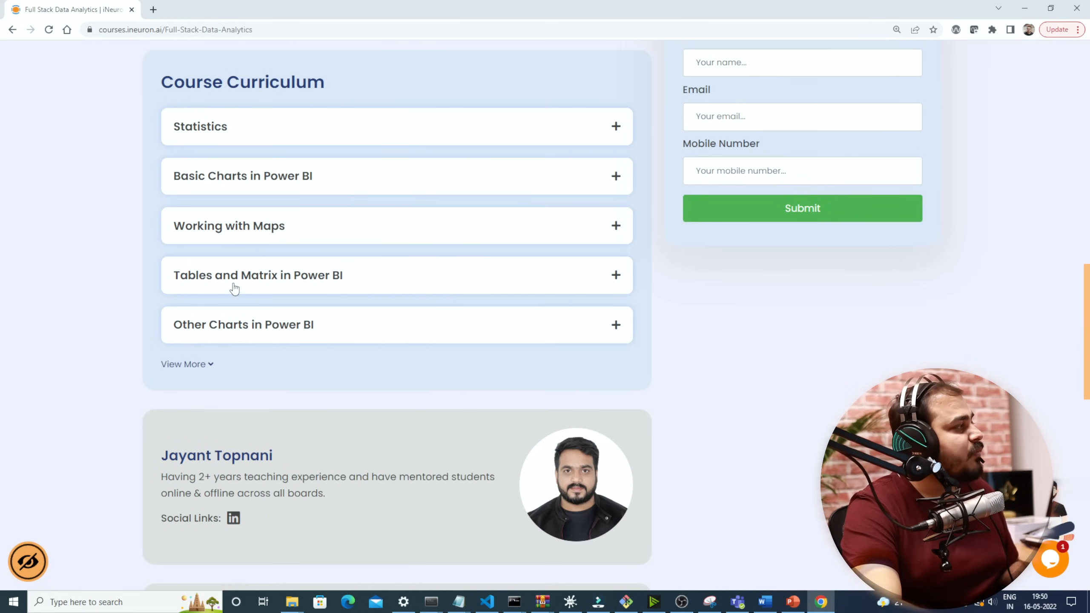
pyautogui.moveTo(206, 370)
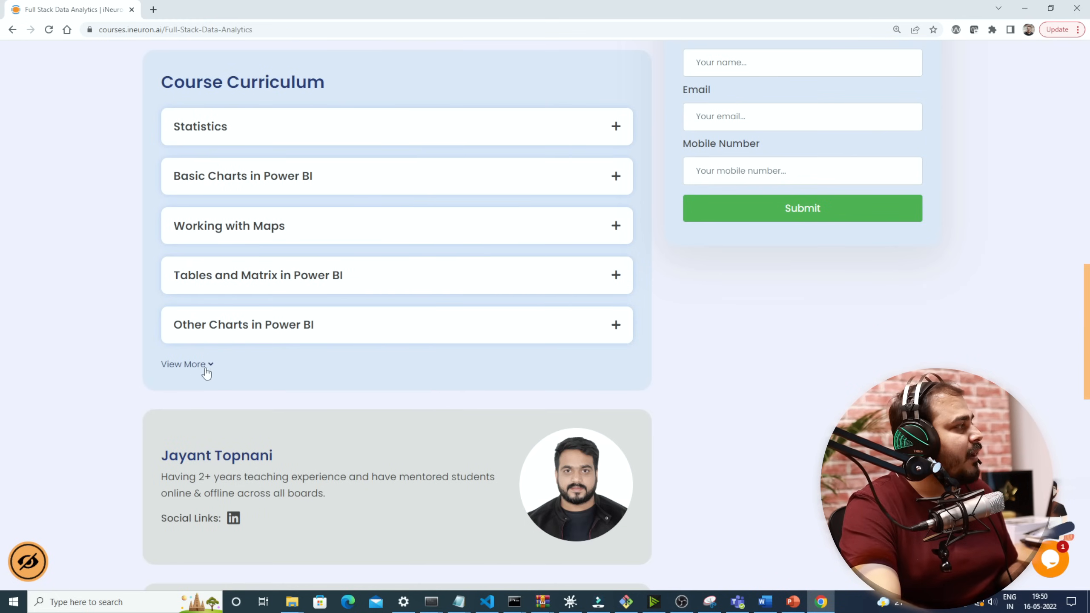
pyautogui.click(184, 364)
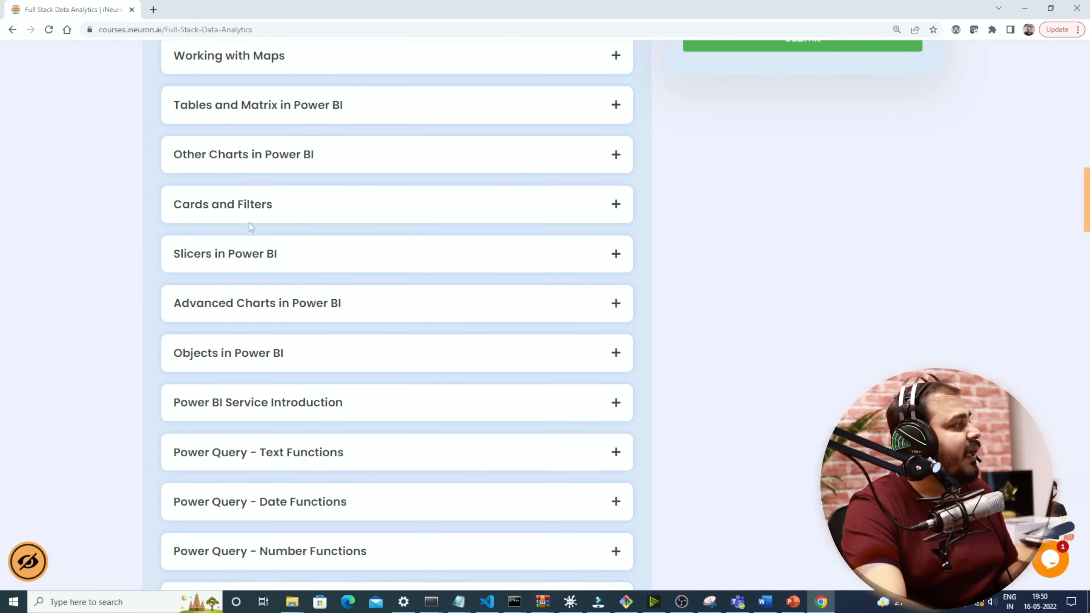
pyautogui.scroll(-3)
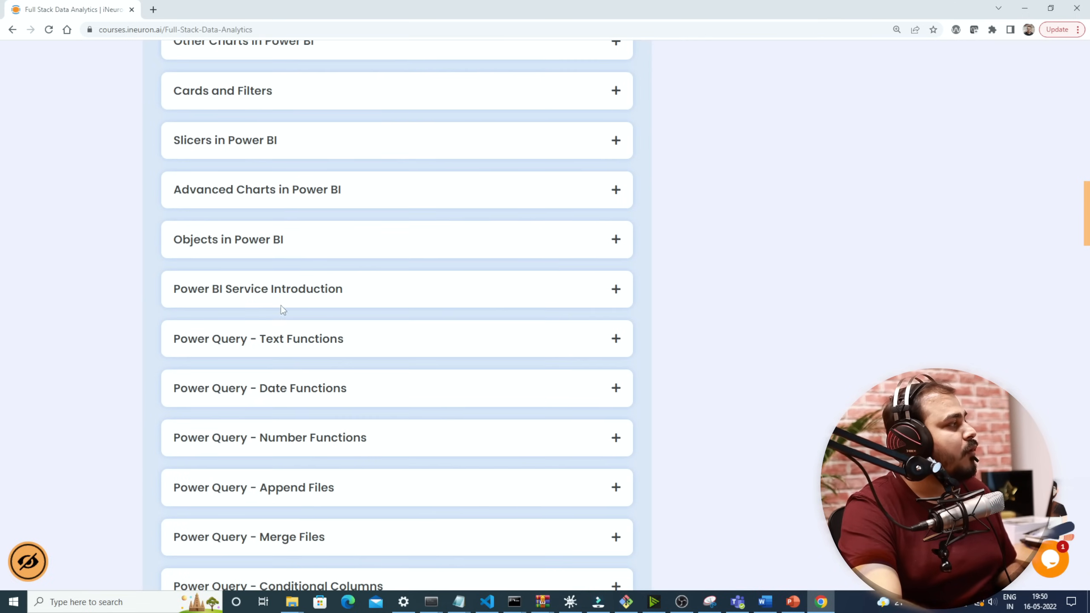
pyautogui.scroll(-3)
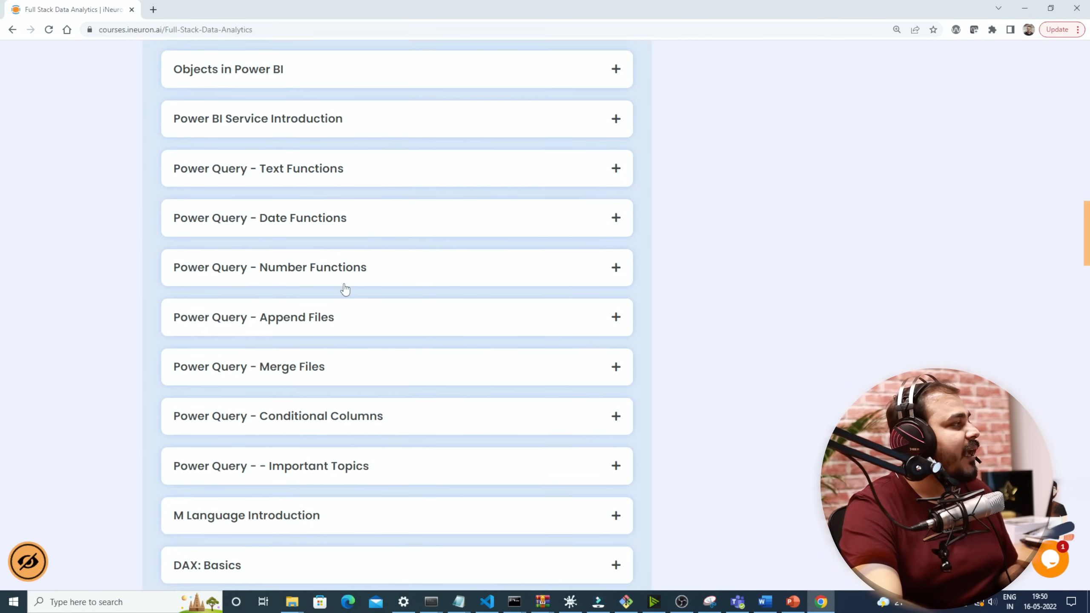
pyautogui.scroll(-3)
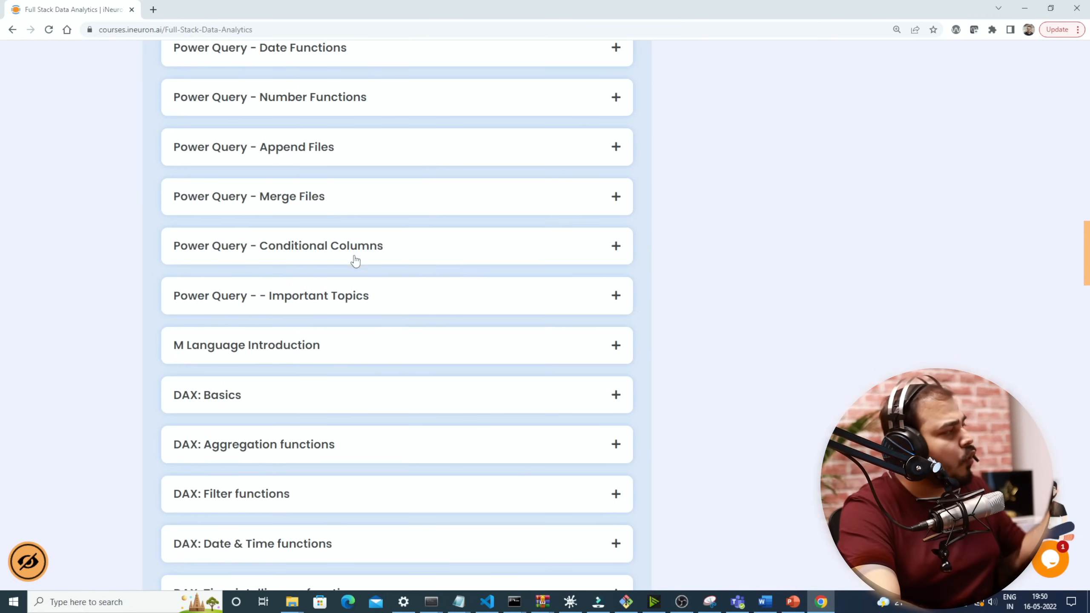
pyautogui.scroll(-3)
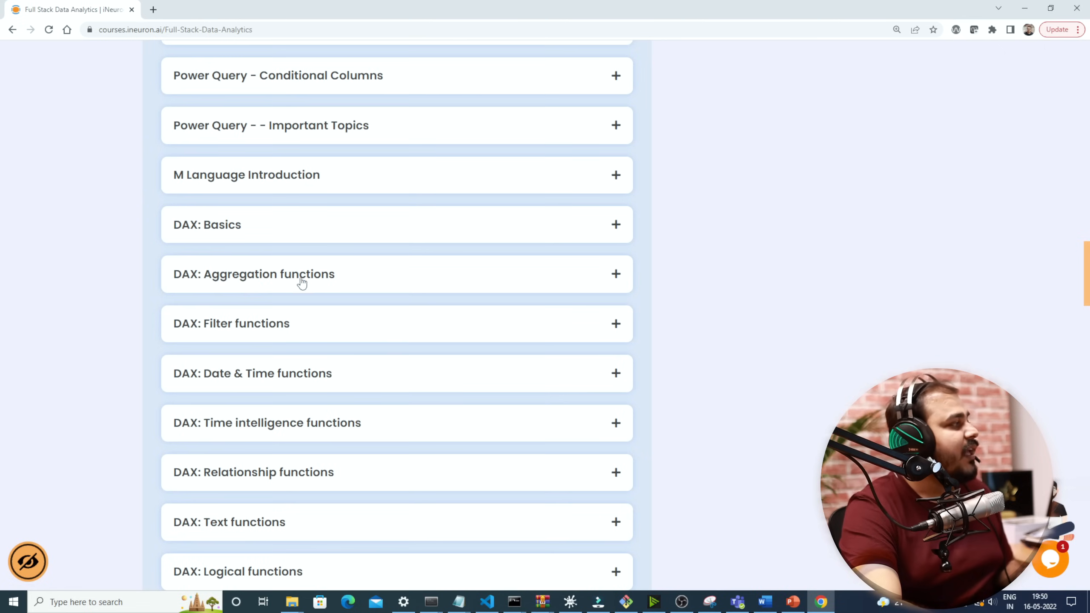
pyautogui.moveTo(235, 249)
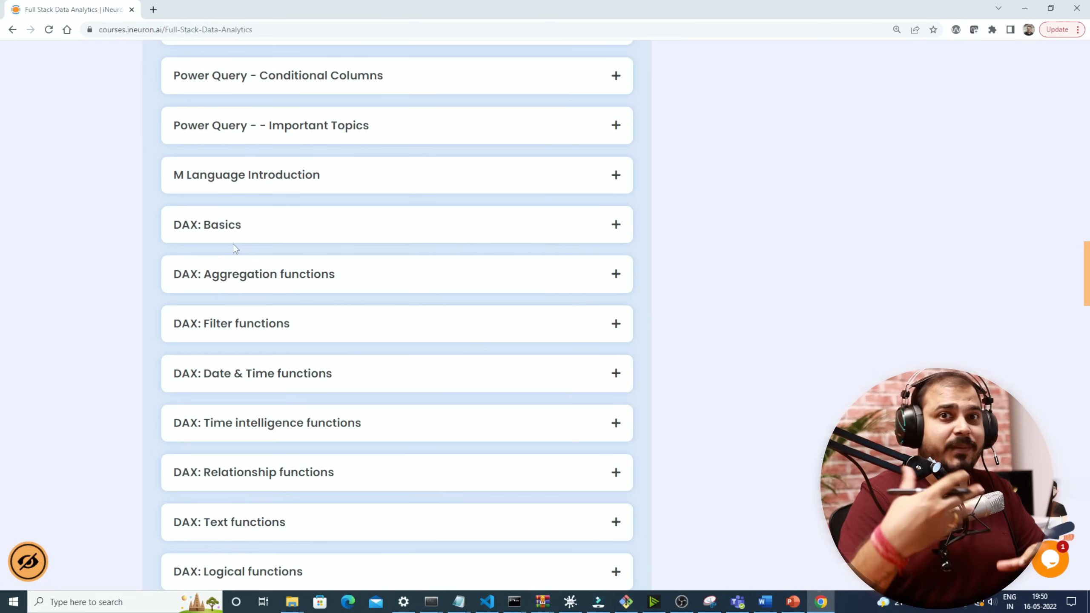
pyautogui.scroll(-3)
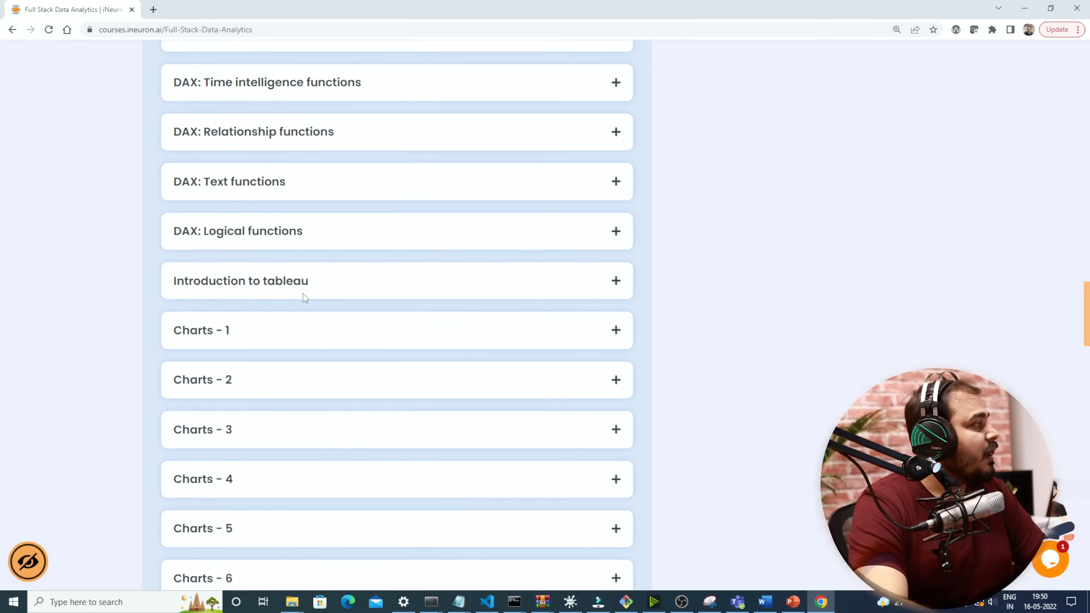
pyautogui.scroll(-3)
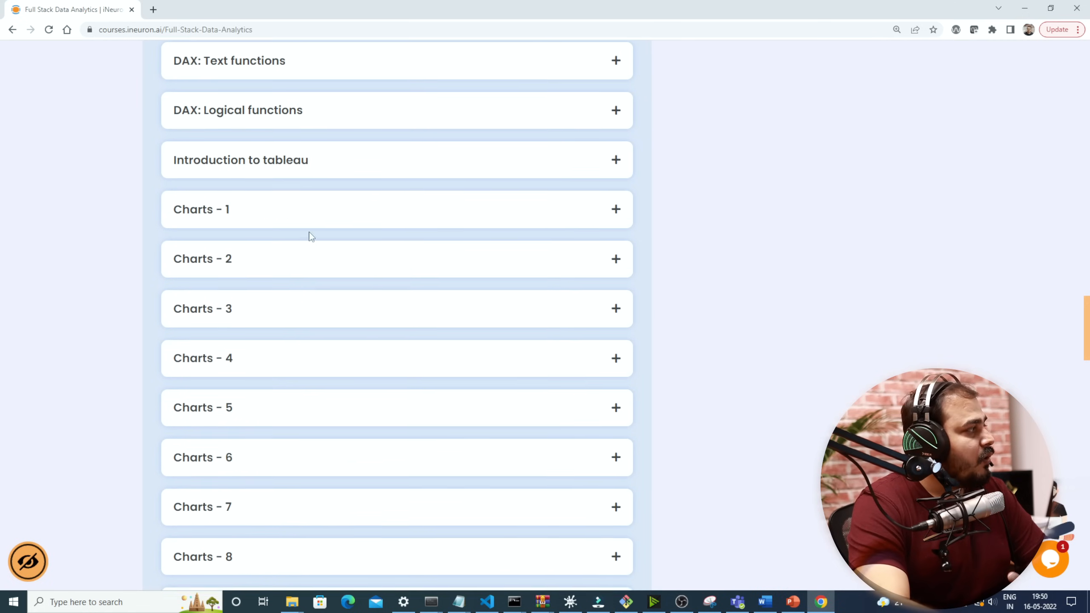
pyautogui.scroll(-3)
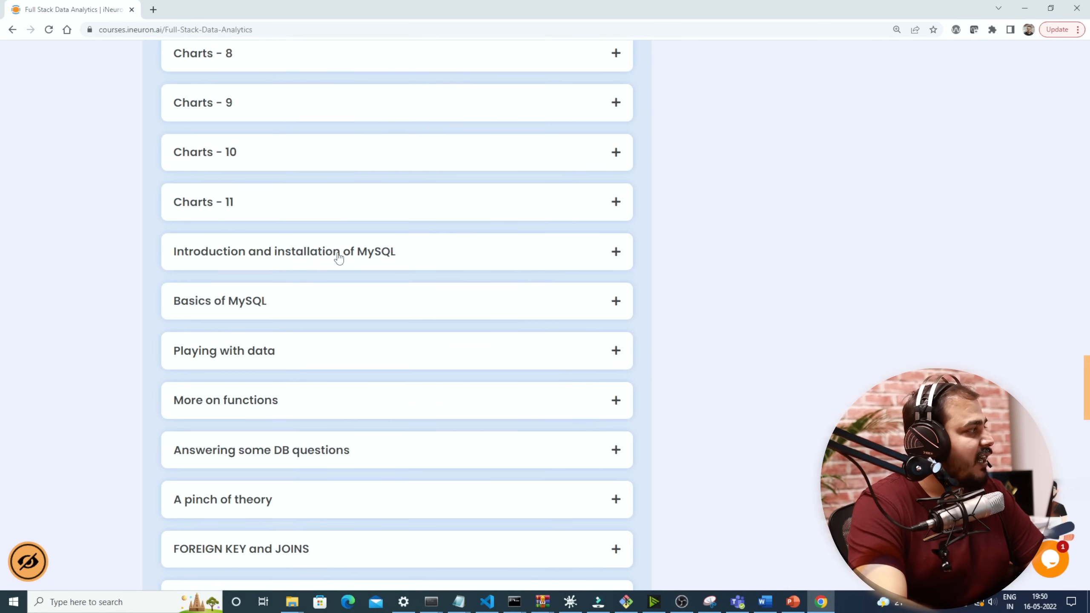
pyautogui.scroll(-3)
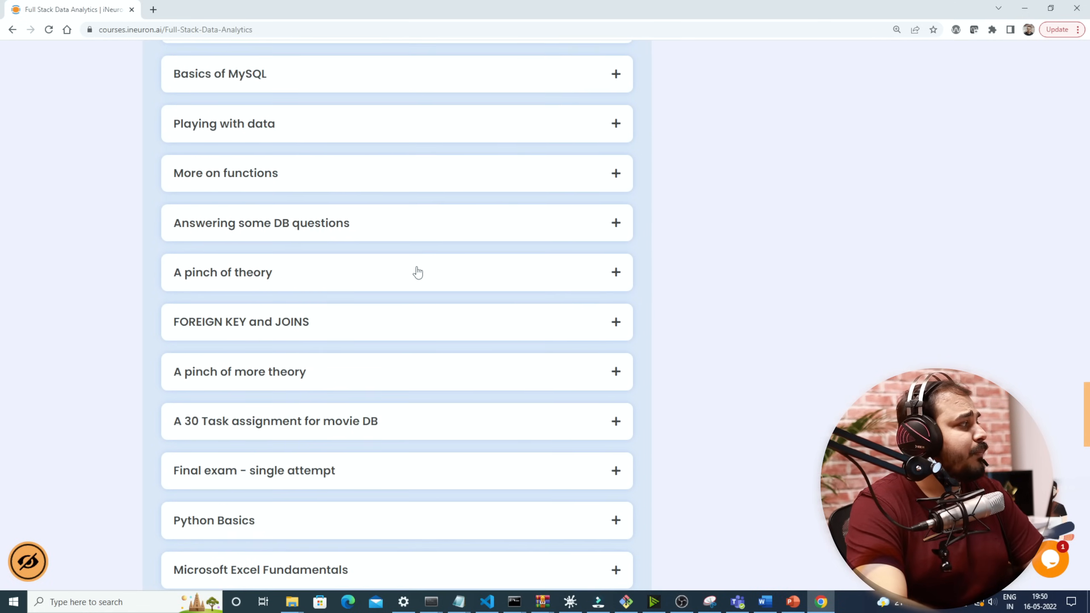
pyautogui.scroll(3)
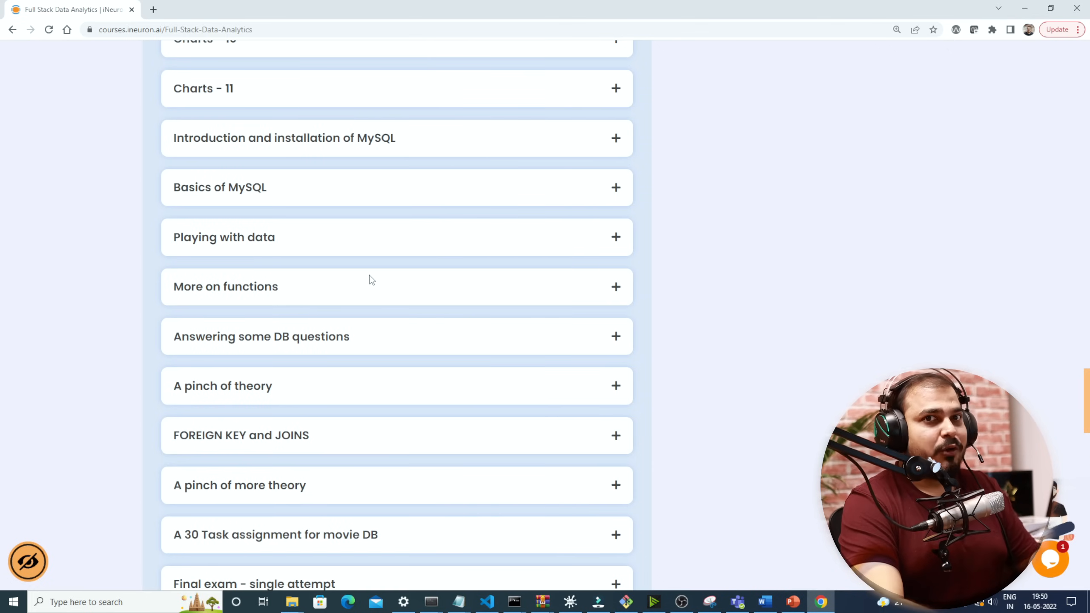
pyautogui.scroll(-3)
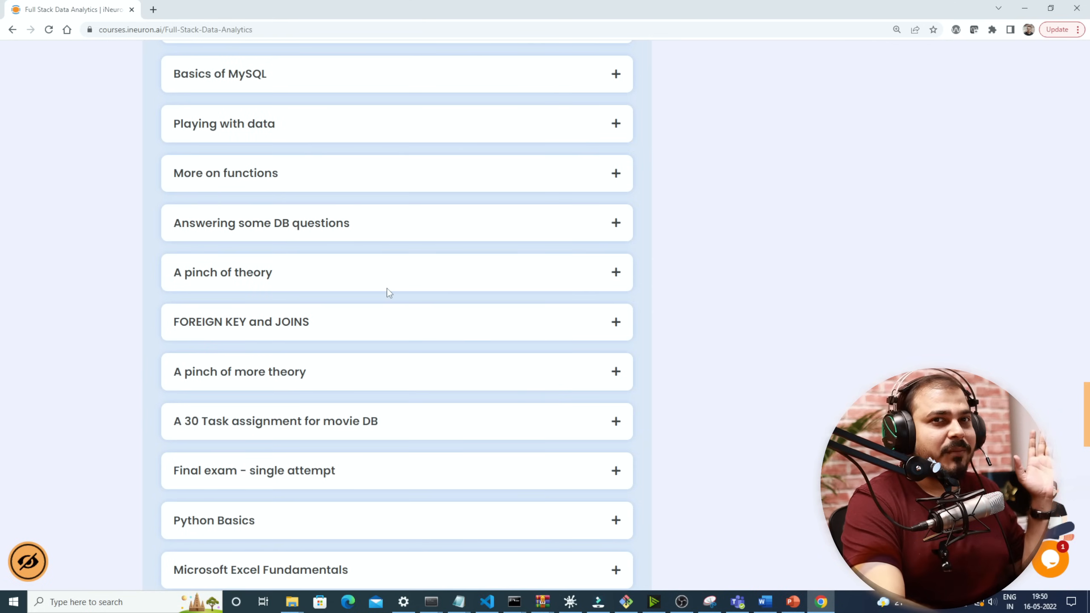
pyautogui.moveTo(391, 298)
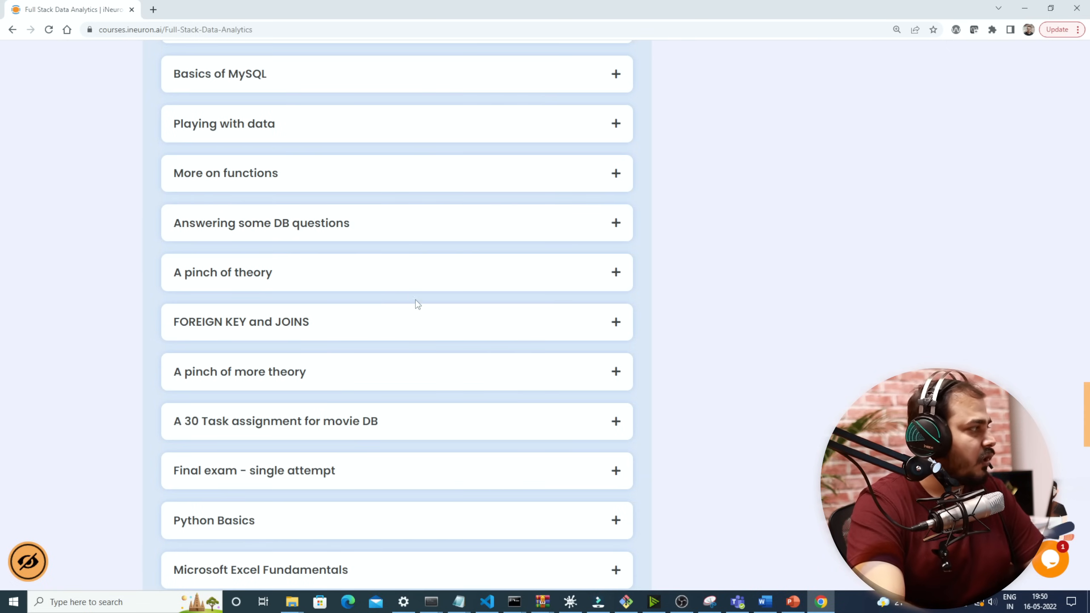
pyautogui.scroll(-3)
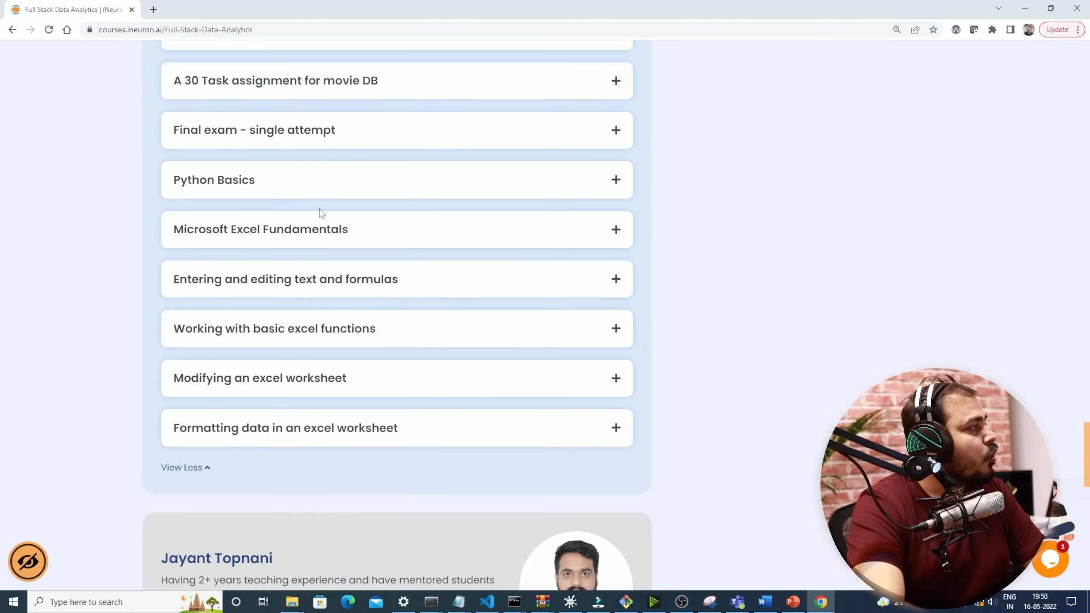
pyautogui.scroll(3)
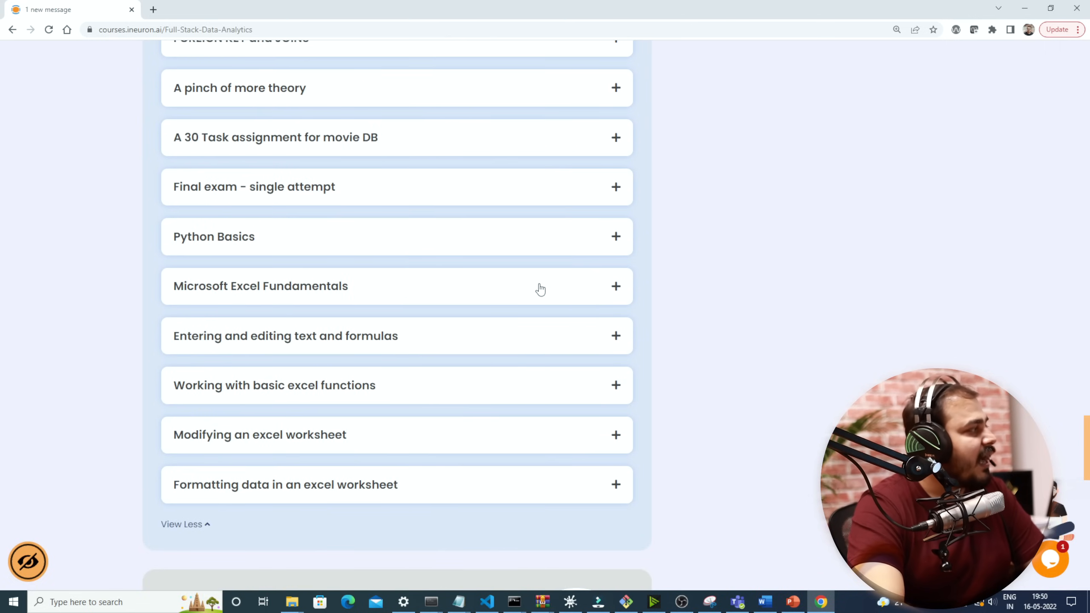
pyautogui.scroll(-3)
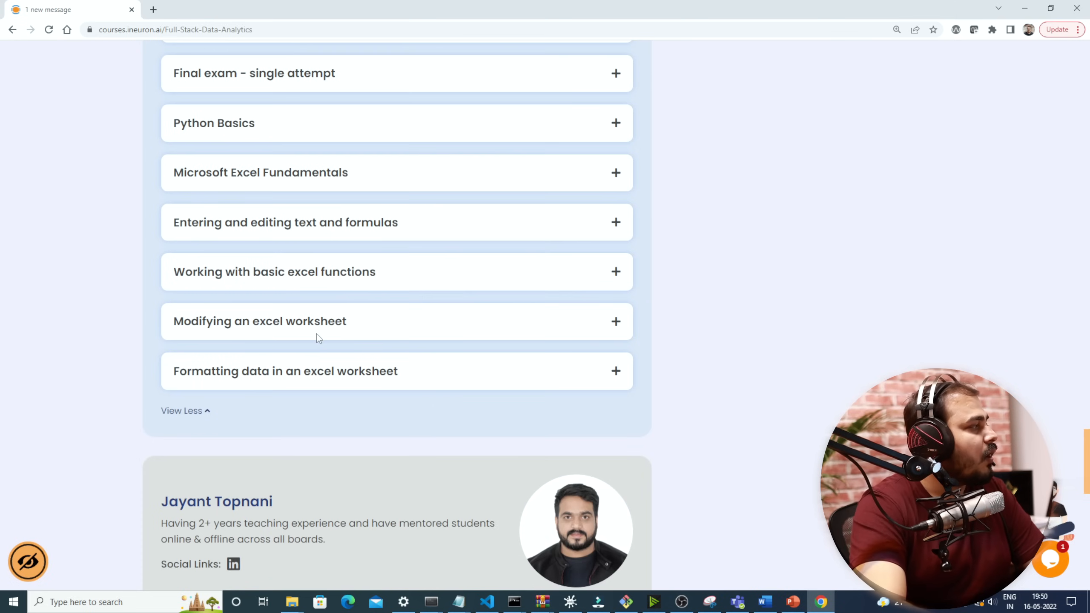
pyautogui.scroll(3)
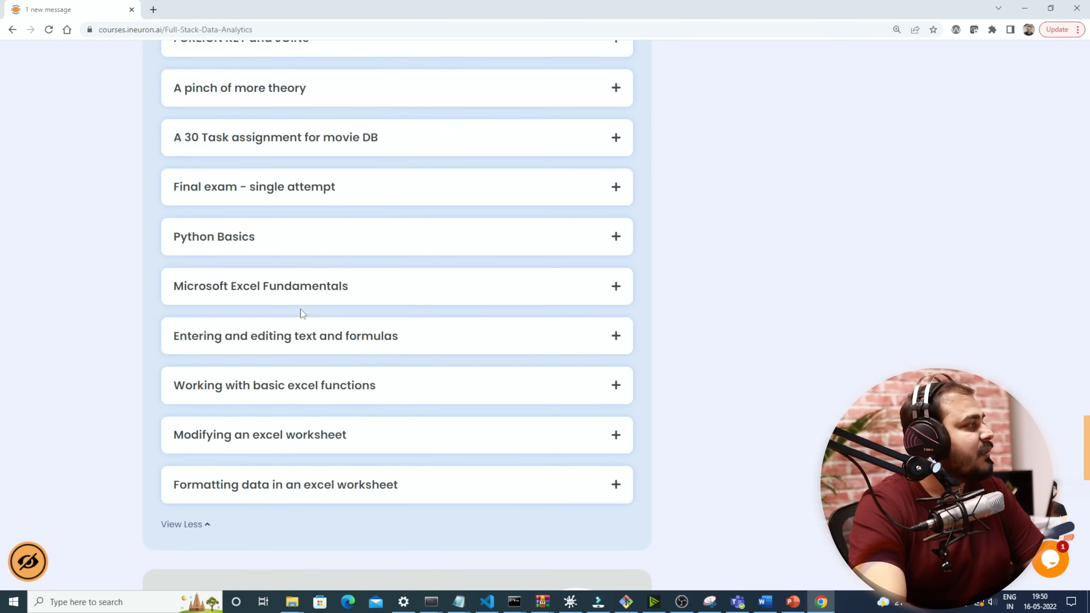
pyautogui.scroll(3)
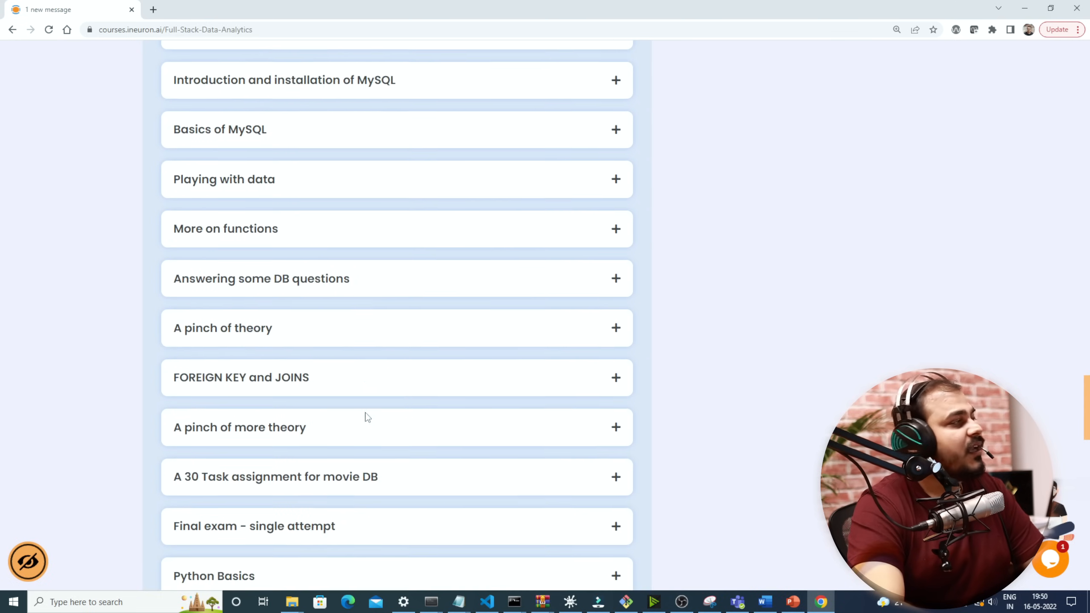
pyautogui.scroll(3)
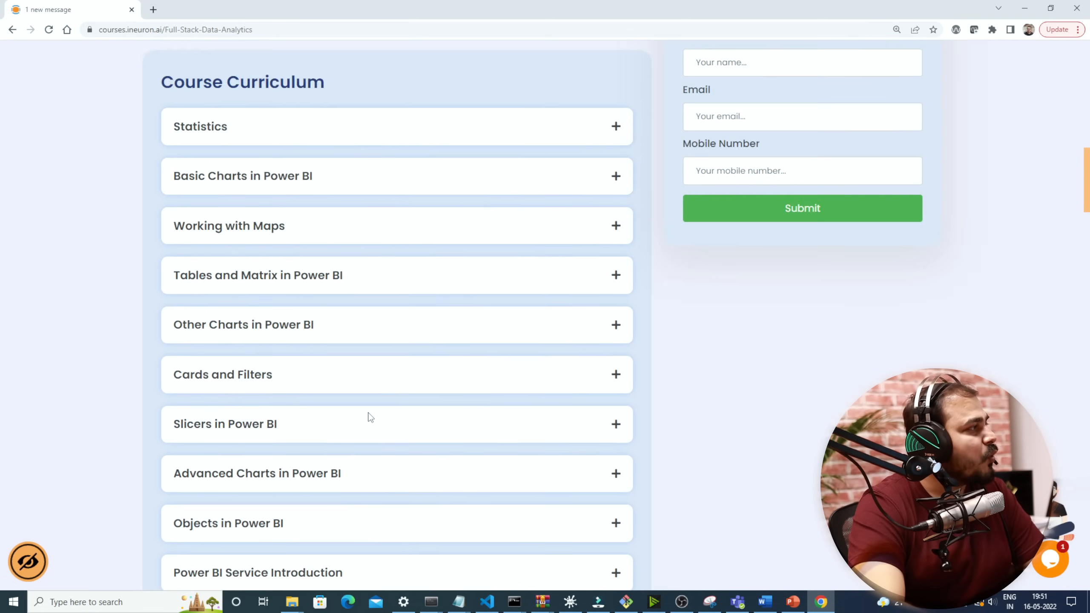
pyautogui.scroll(3)
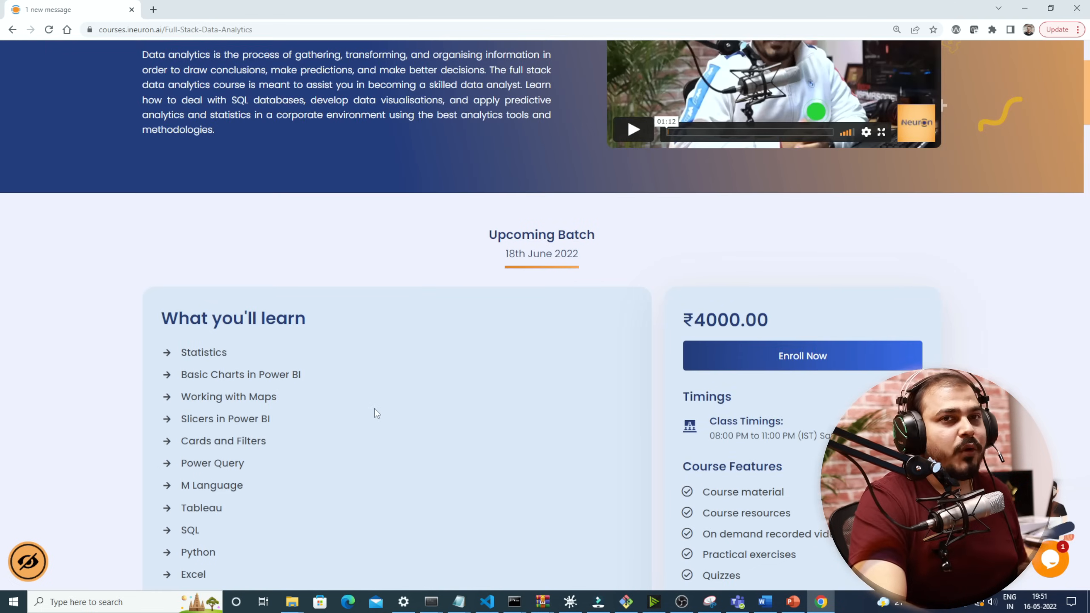
pyautogui.scroll(-3)
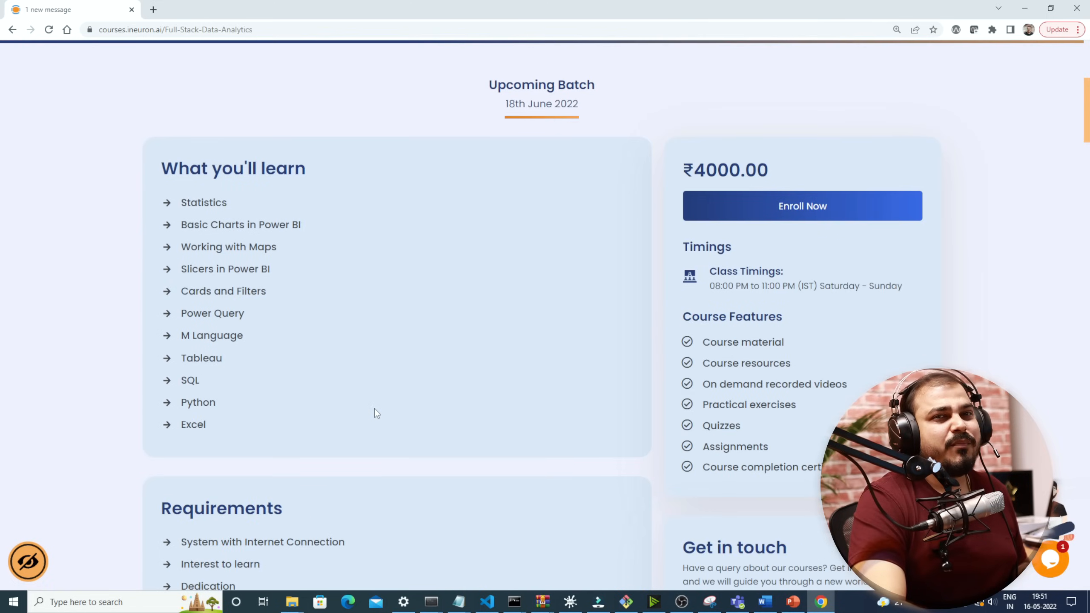
pyautogui.scroll(-3)
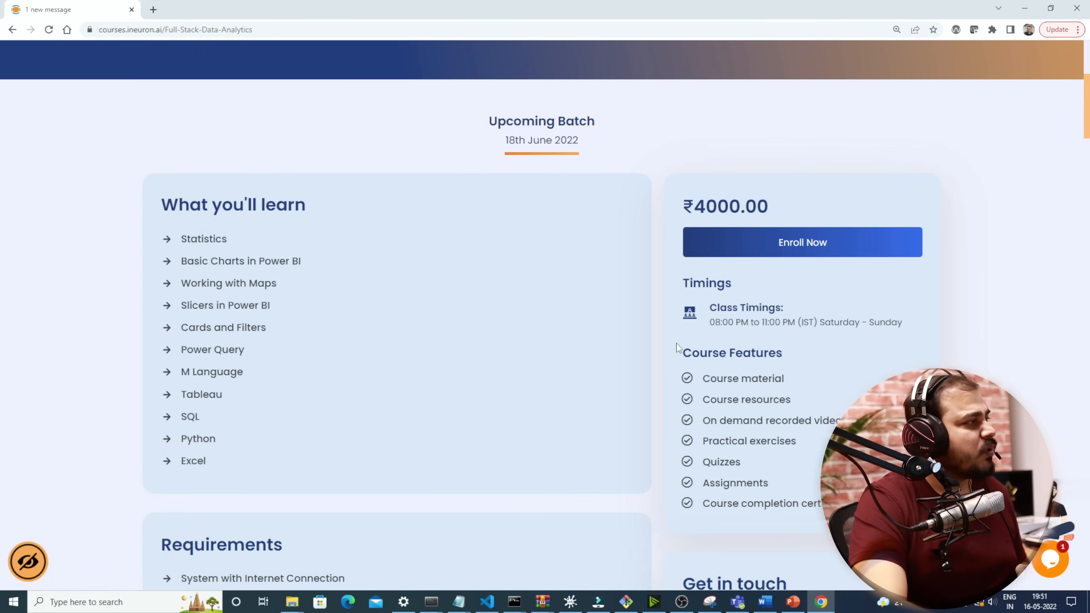
pyautogui.moveTo(703, 318)
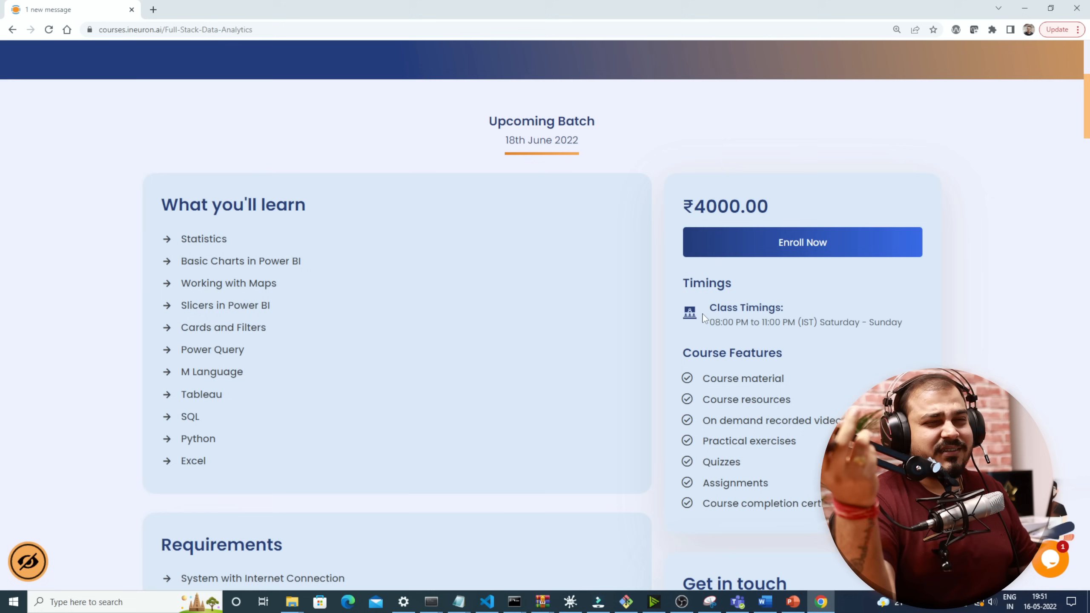
pyautogui.moveTo(710, 331)
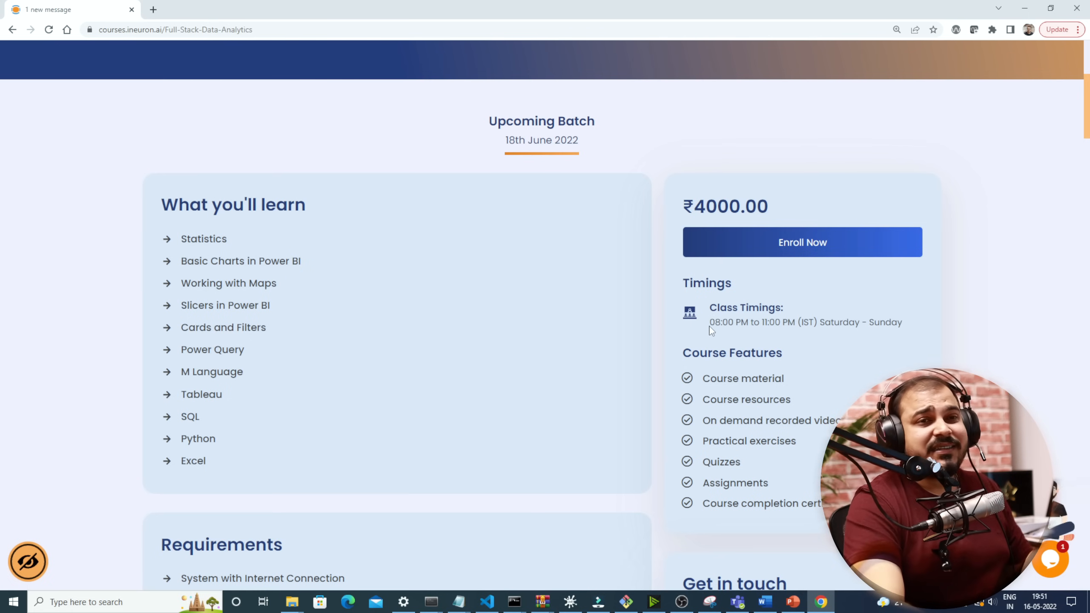
pyautogui.scroll(3)
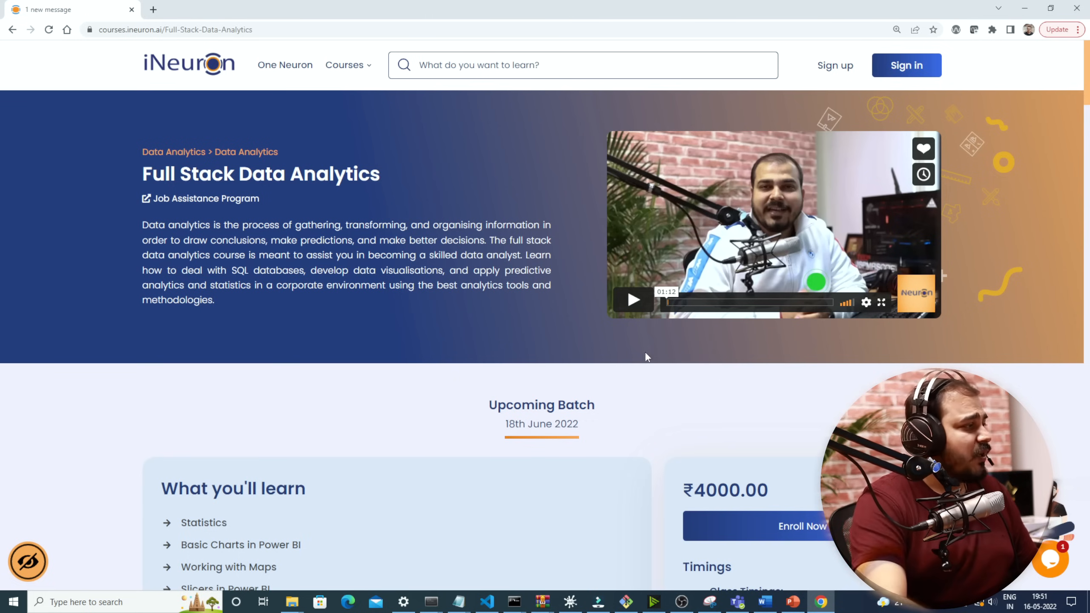
pyautogui.scroll(-3)
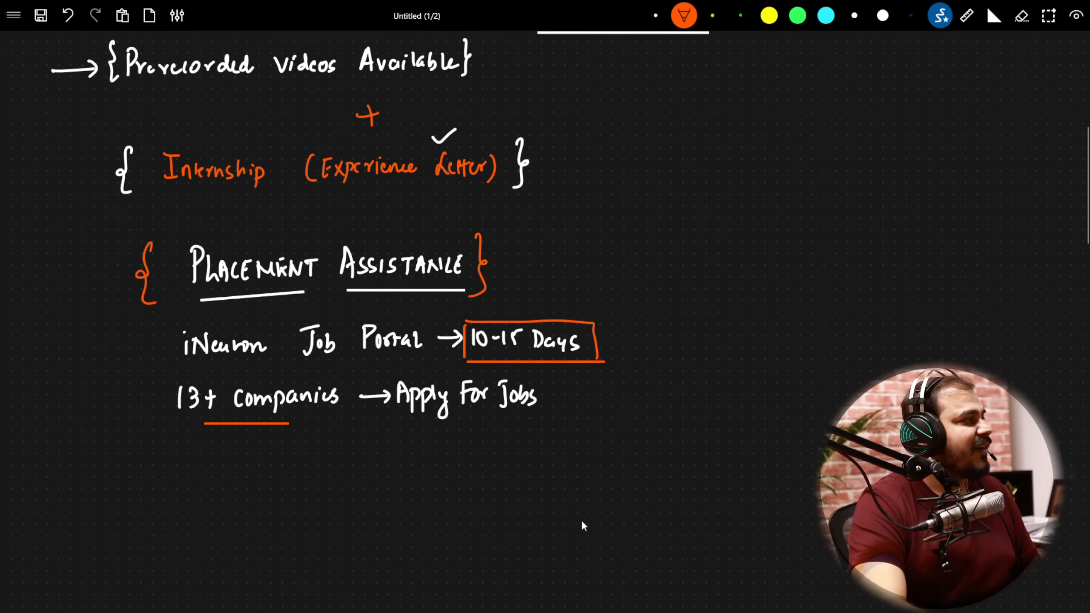
pyautogui.moveTo(624, 115)
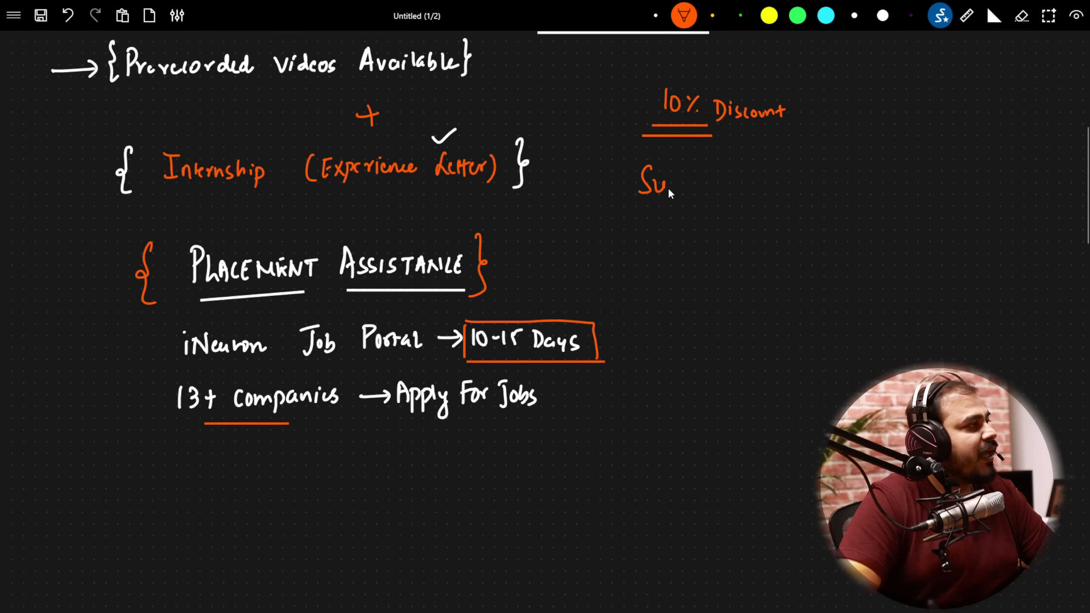
# - Handwrite the discount code 'Sudhanshu10' under the 10% Discount note
pyautogui.write('dhans')
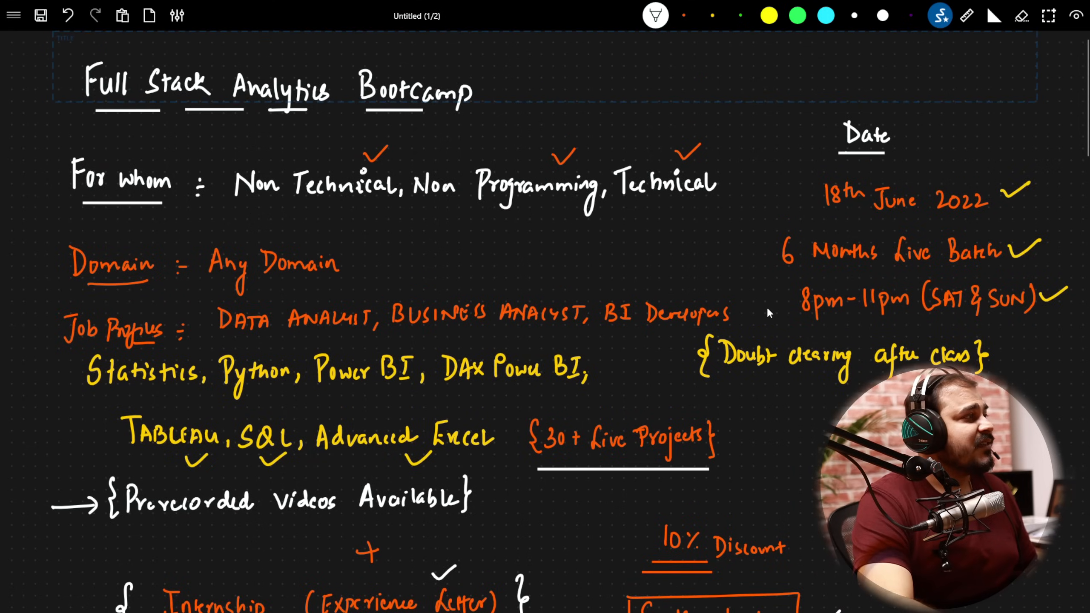
# - Handwrite 'Price : 4000Rs' beside the 30+ Live Projects note with two underlines
pyautogui.scroll(-3)
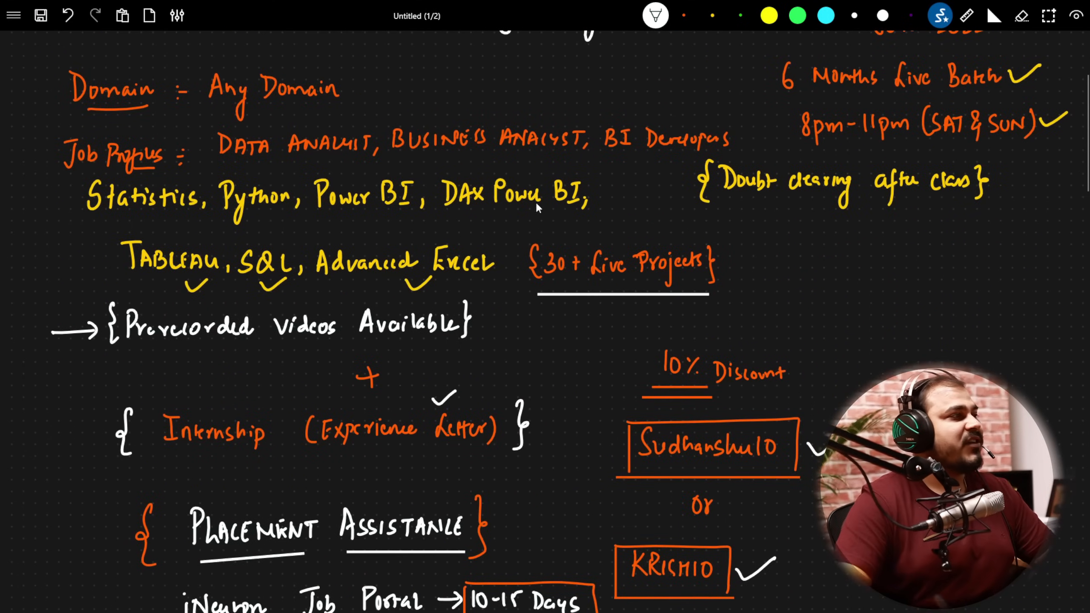
pyautogui.write('Price : 4')
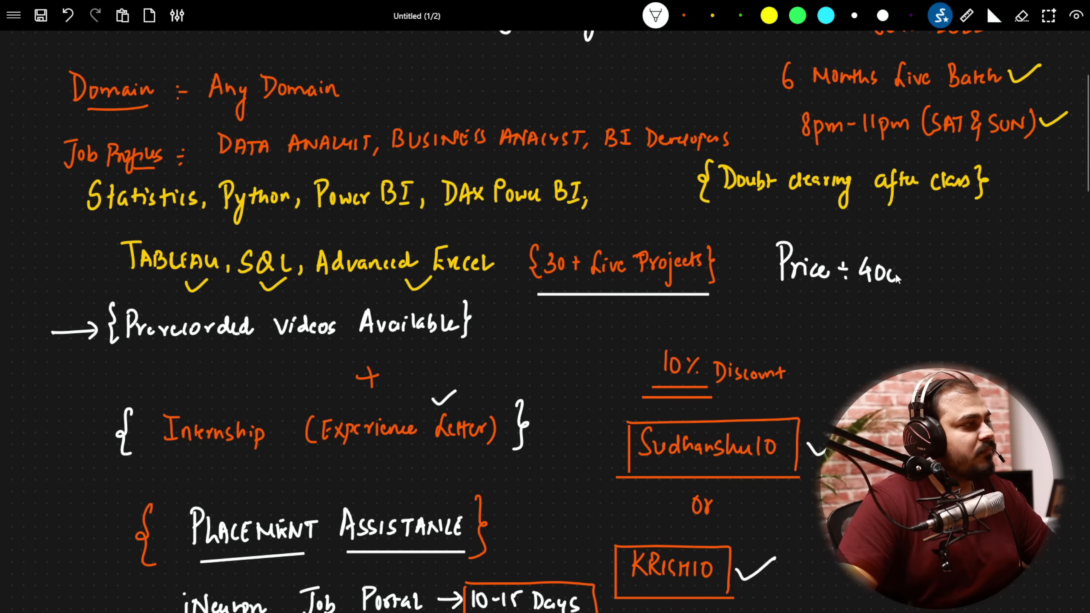
pyautogui.write('00Rs')
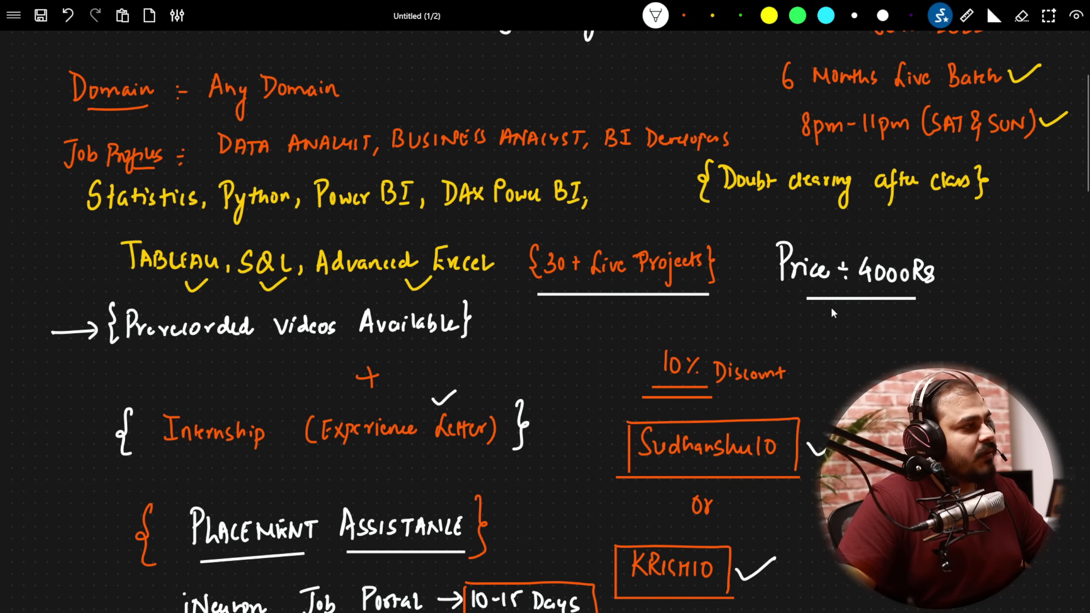
pyautogui.scroll(-3)
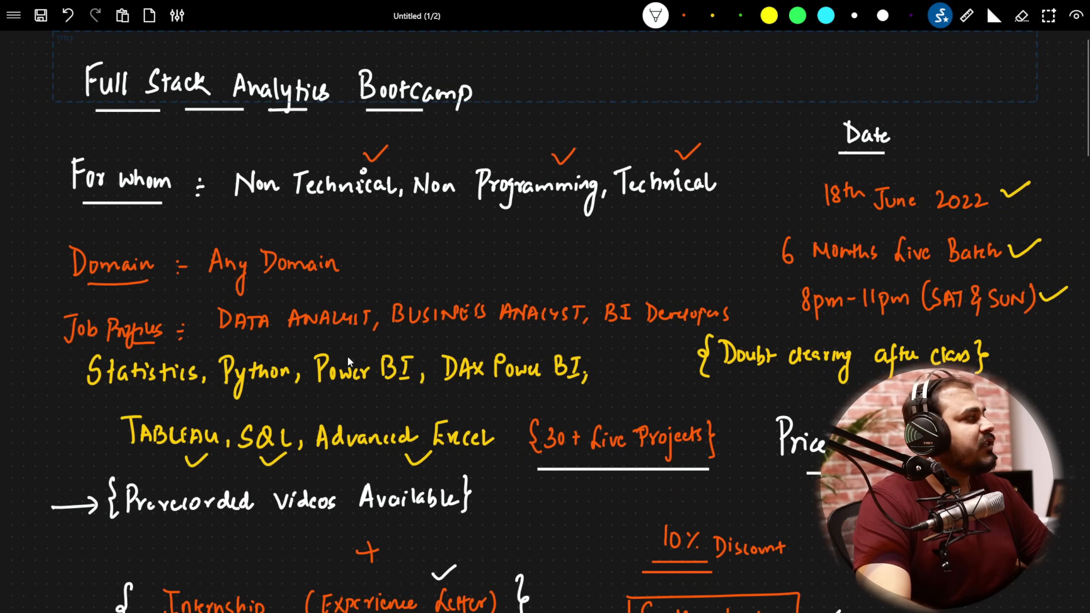
pyautogui.scroll(-3)
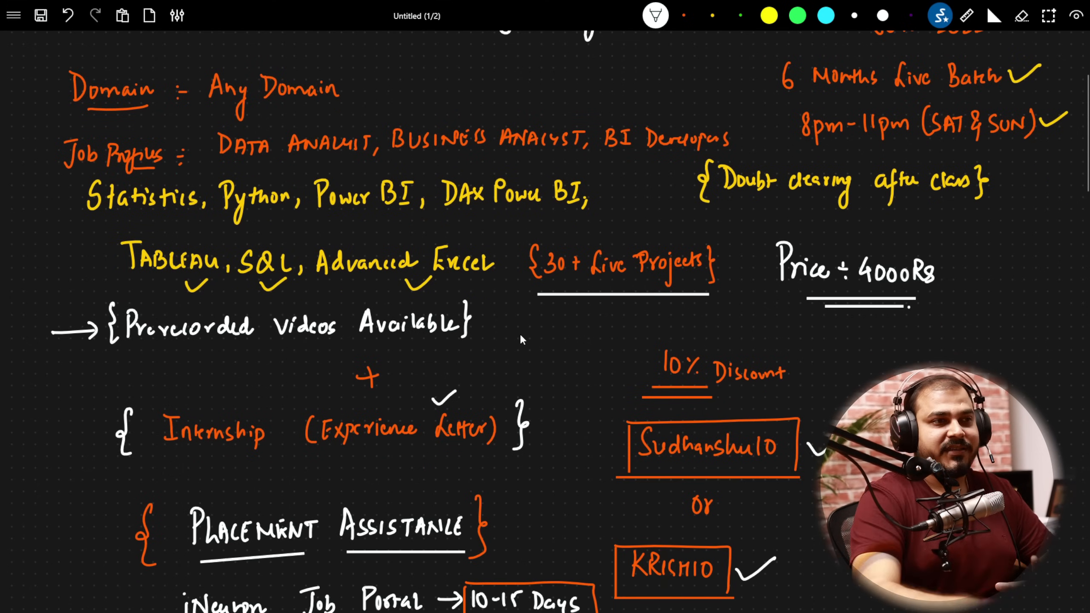
pyautogui.scroll(3)
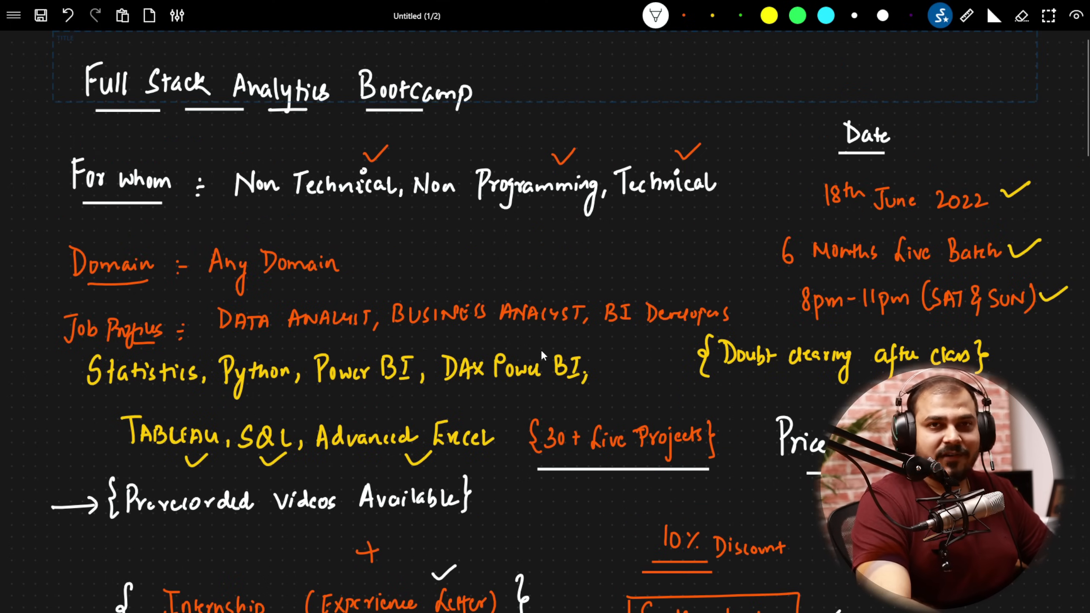